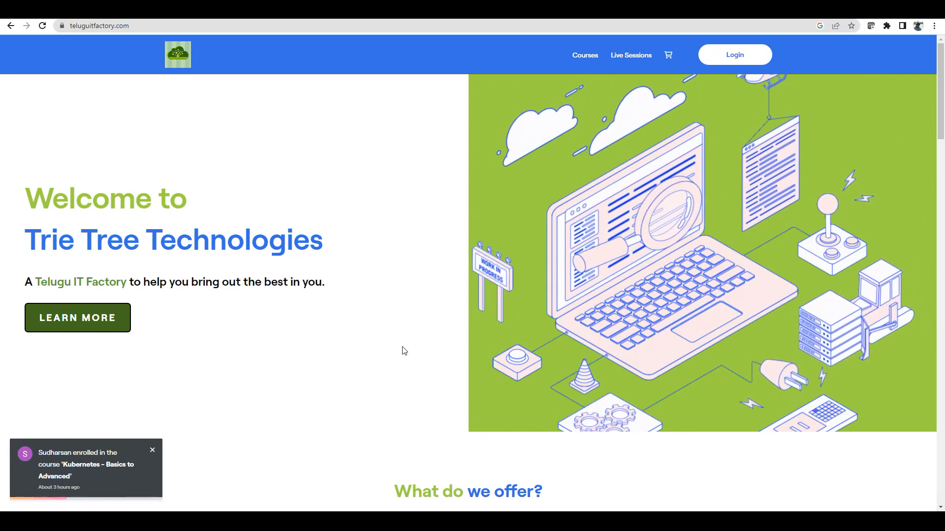
# Buy the Kubernetes - Basics to Advanced course for ₹1,999, claiming the ₹1,000 promo discount.
pyautogui.click(584, 55)
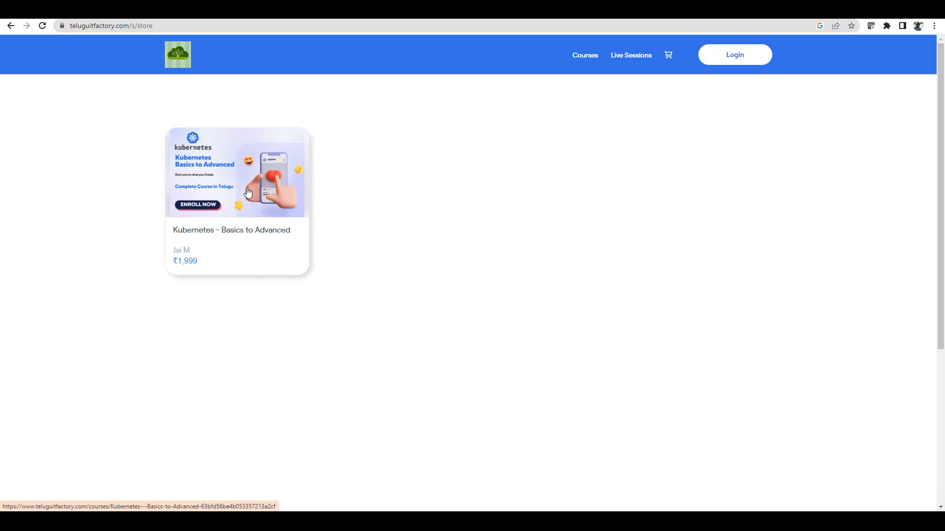
pyautogui.click(237, 171)
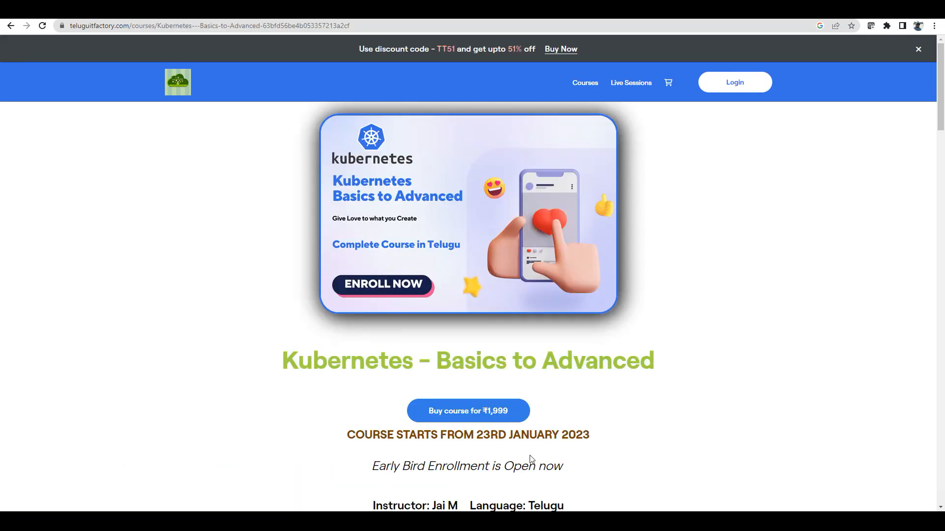
pyautogui.scroll(-3)
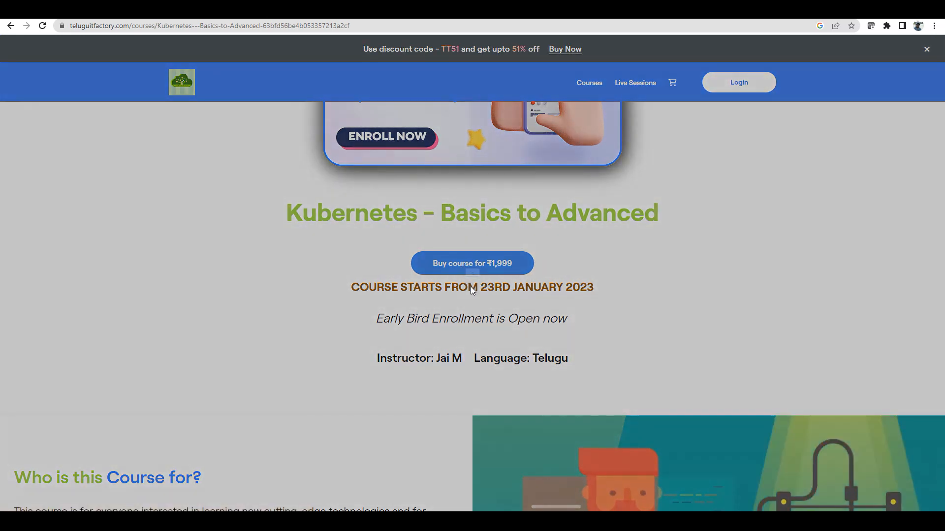
pyautogui.click(472, 263)
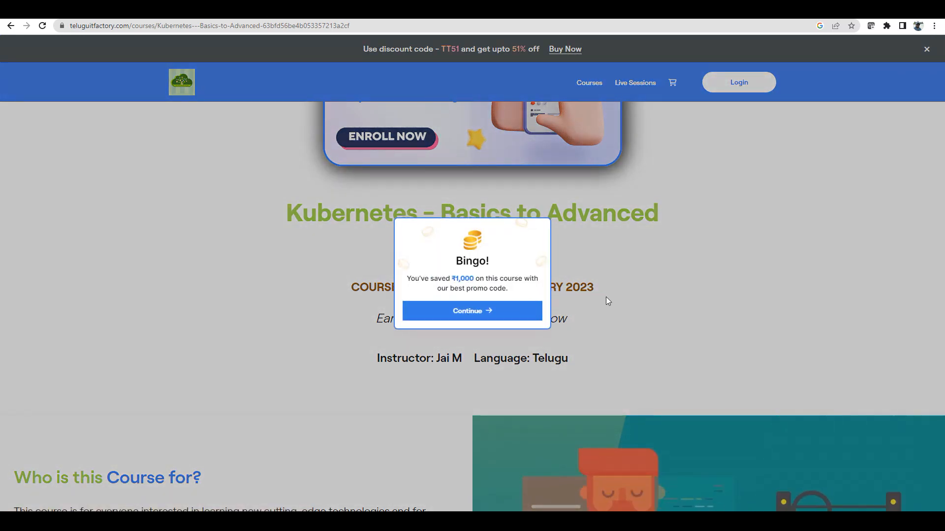
pyautogui.click(471, 311)
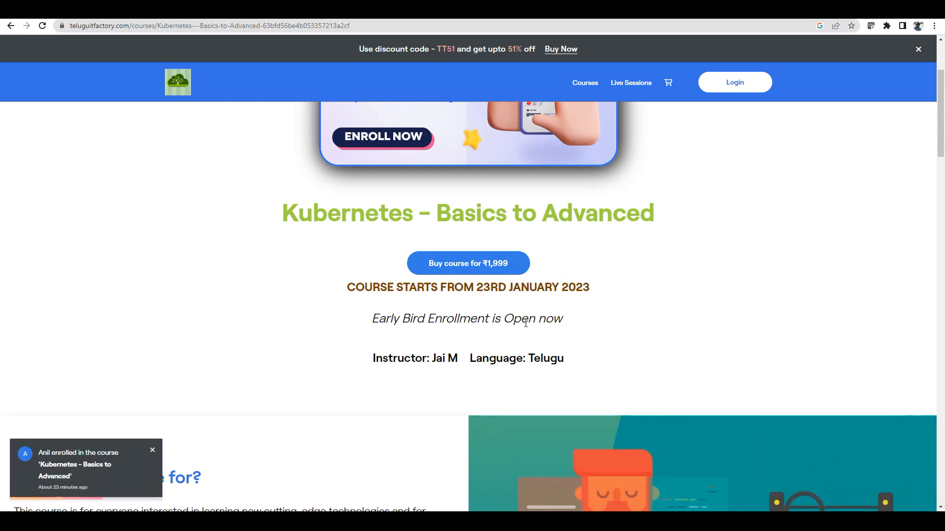
pyautogui.moveTo(616, 301)
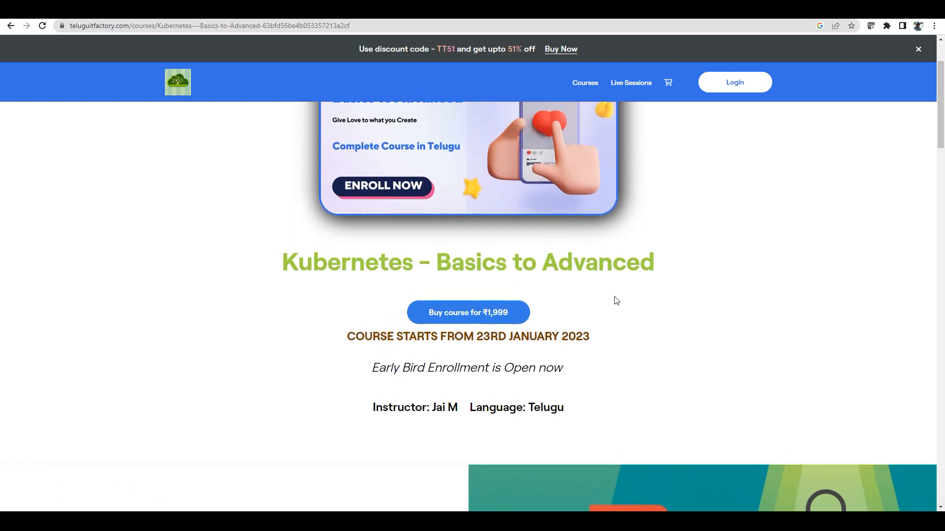
# Scroll down past 'Who is this Course for?' and 'About the Course' to the course benefits.
pyautogui.scroll(-3)
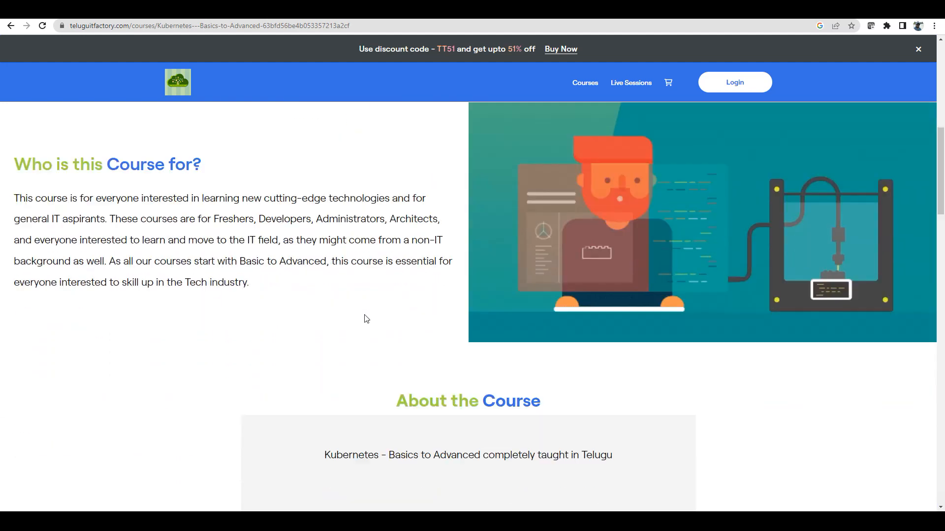
pyautogui.scroll(-3)
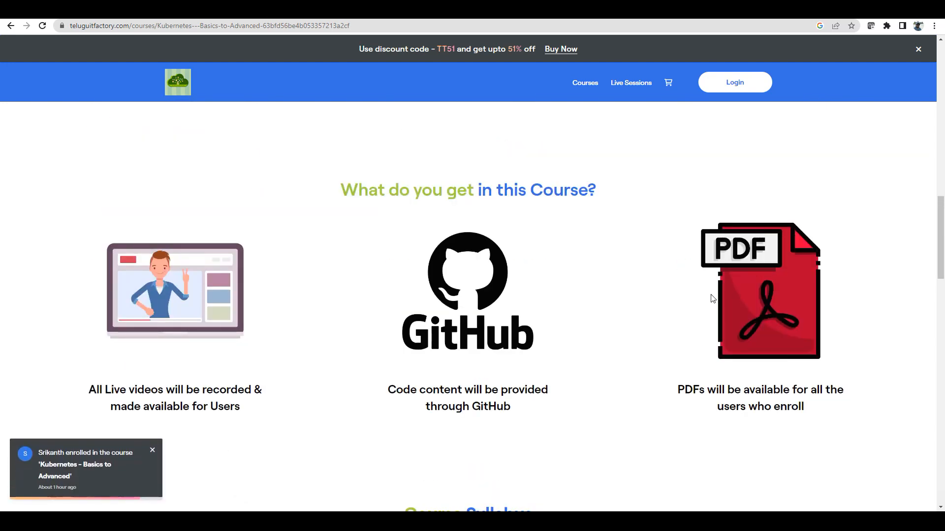
pyautogui.moveTo(459, 307)
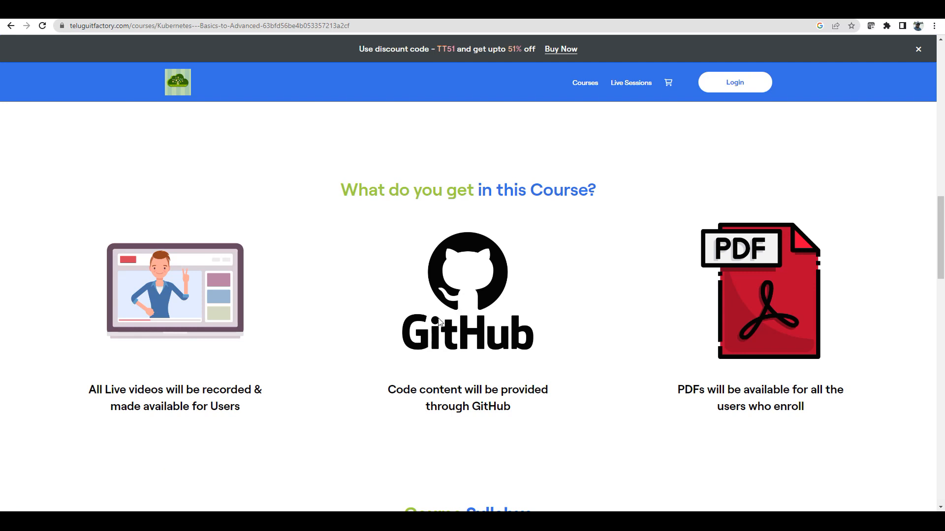
pyautogui.moveTo(431, 328)
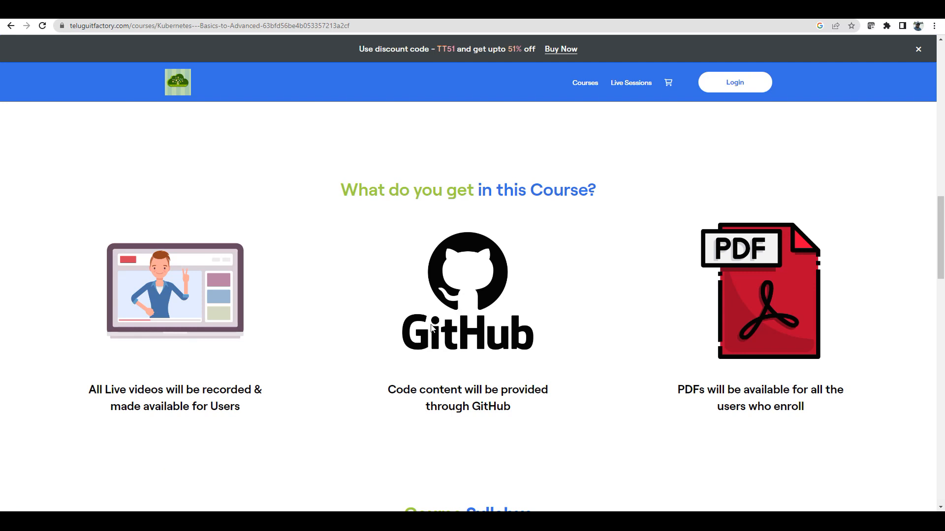
# Scroll through every Docker lesson and quiz in the first syllabus section.
pyautogui.scroll(-3)
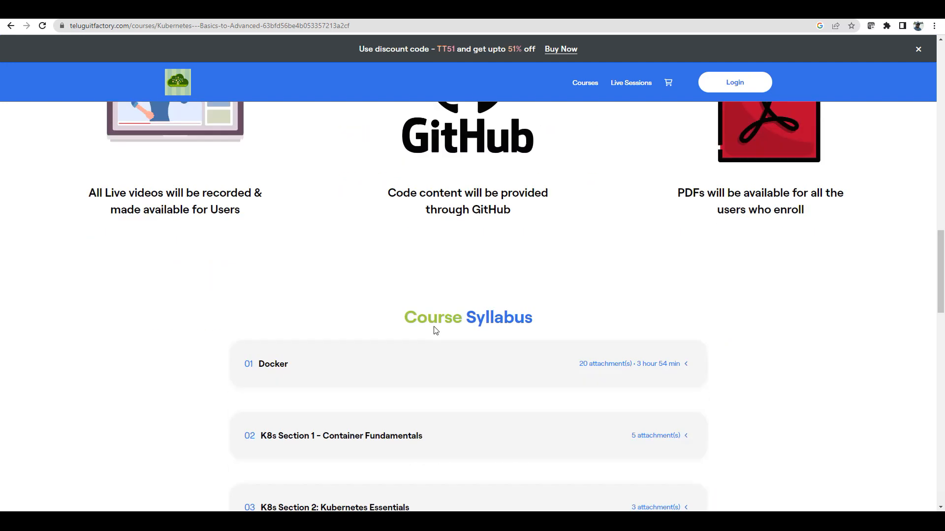
pyautogui.scroll(-3)
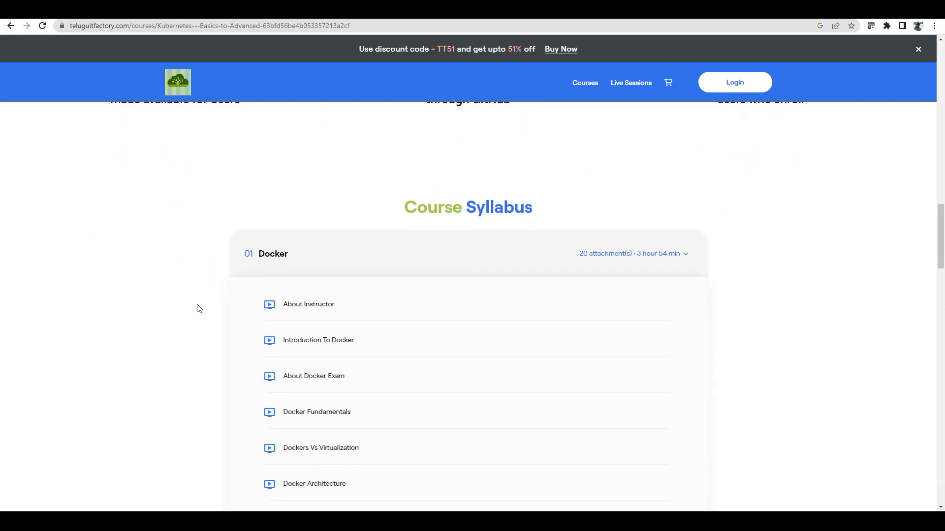
pyautogui.scroll(-3)
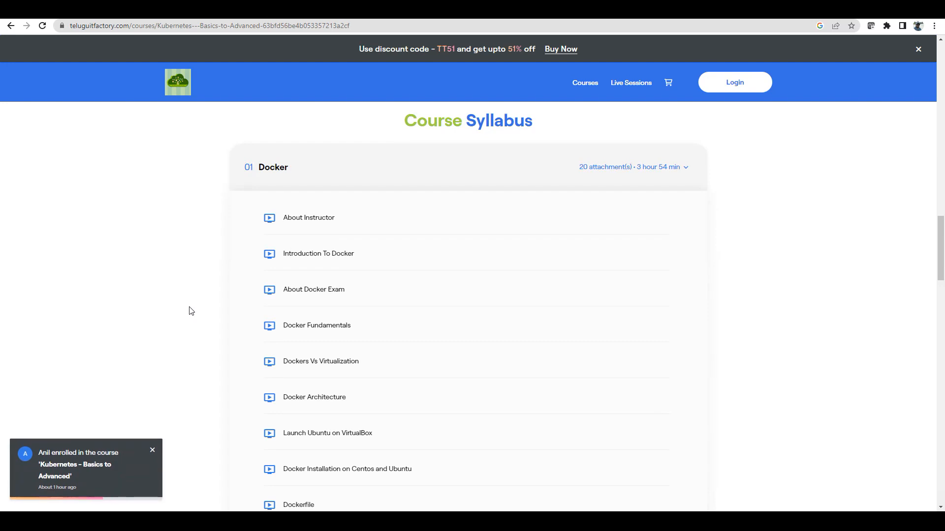
pyautogui.moveTo(220, 216)
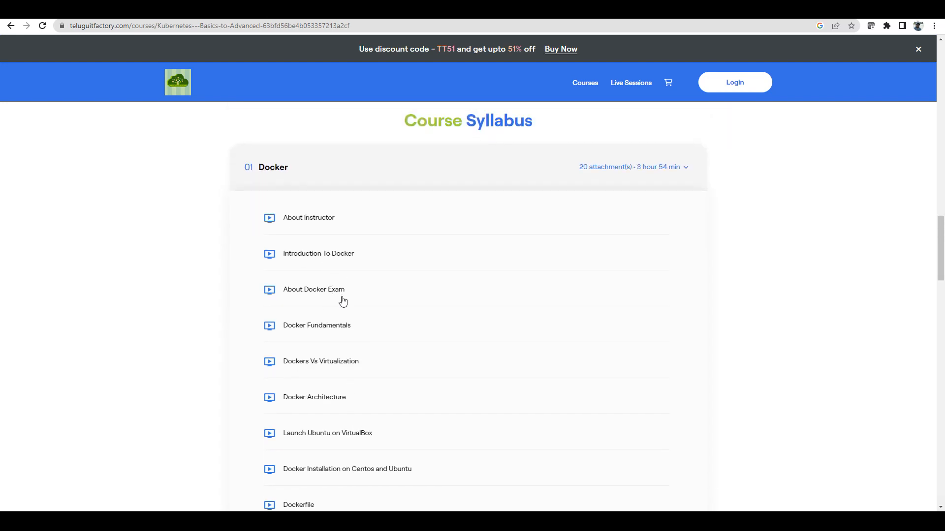
pyautogui.scroll(-3)
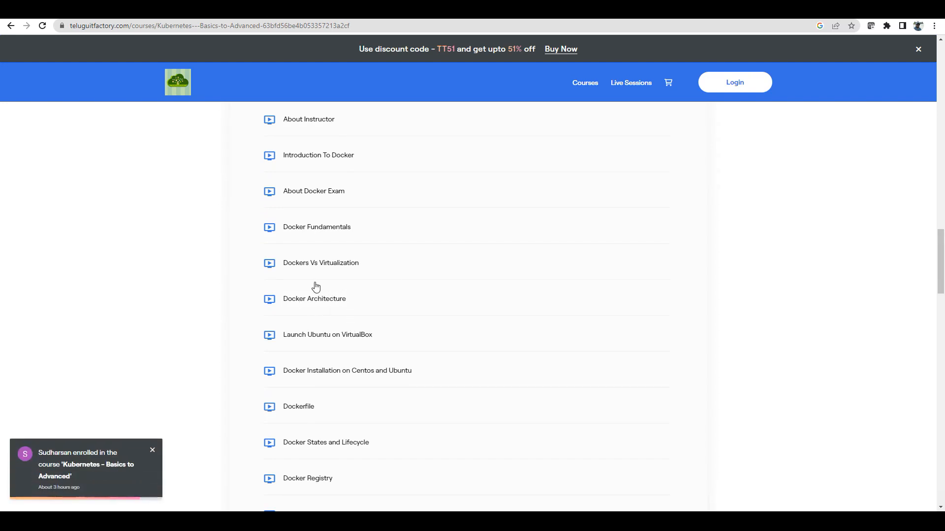
pyautogui.moveTo(360, 286)
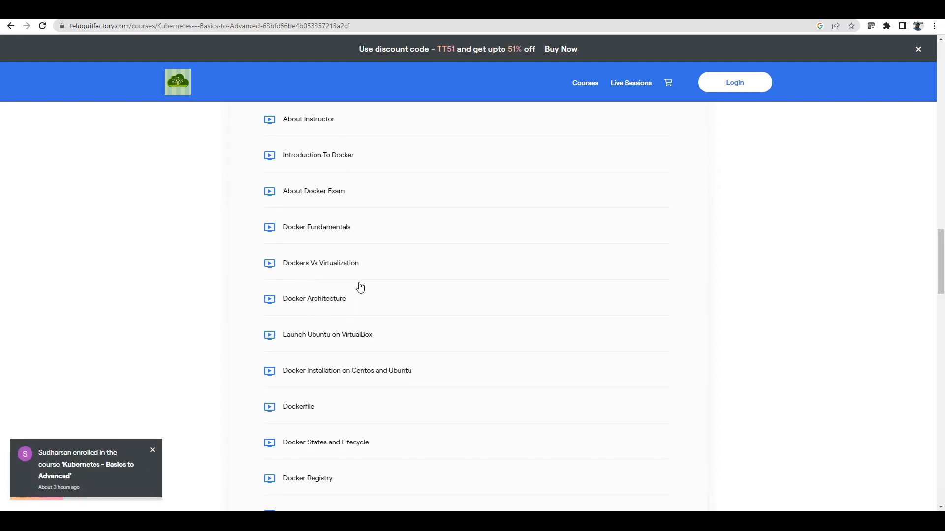
pyautogui.scroll(-3)
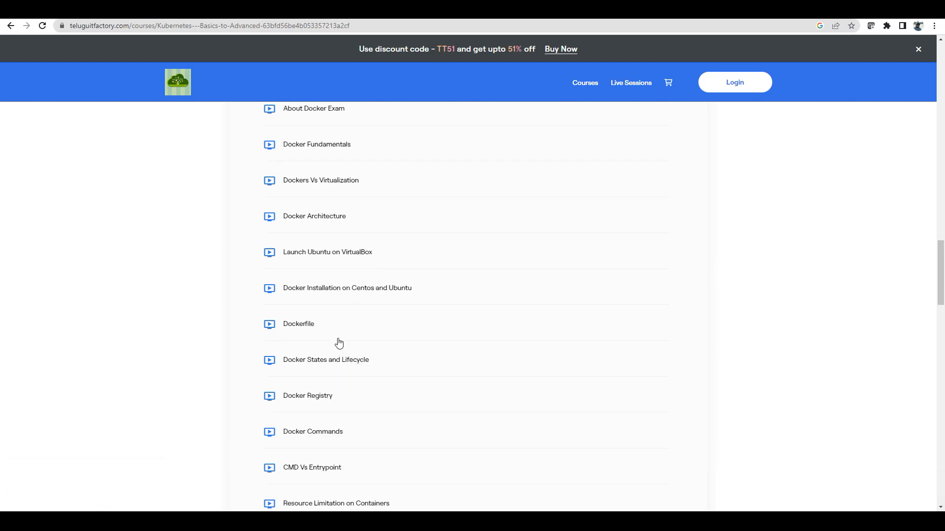
pyautogui.scroll(-3)
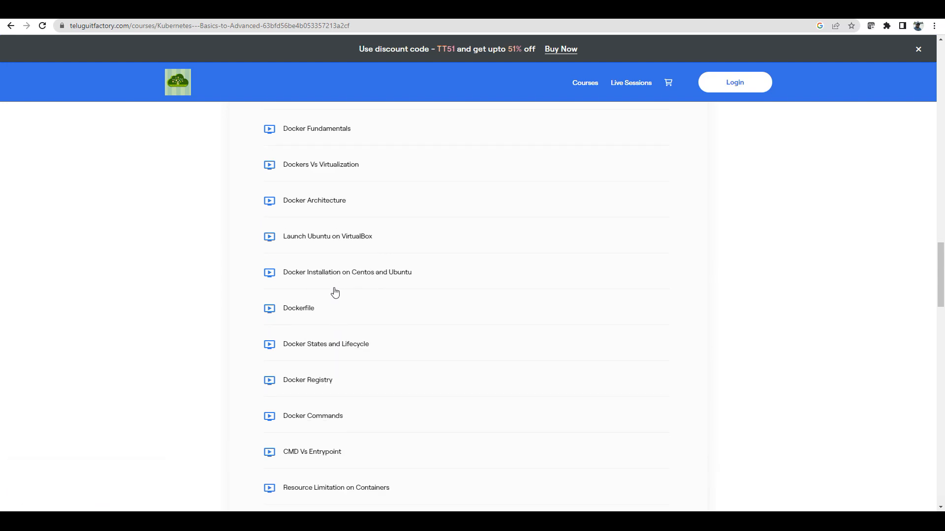
pyautogui.scroll(-3)
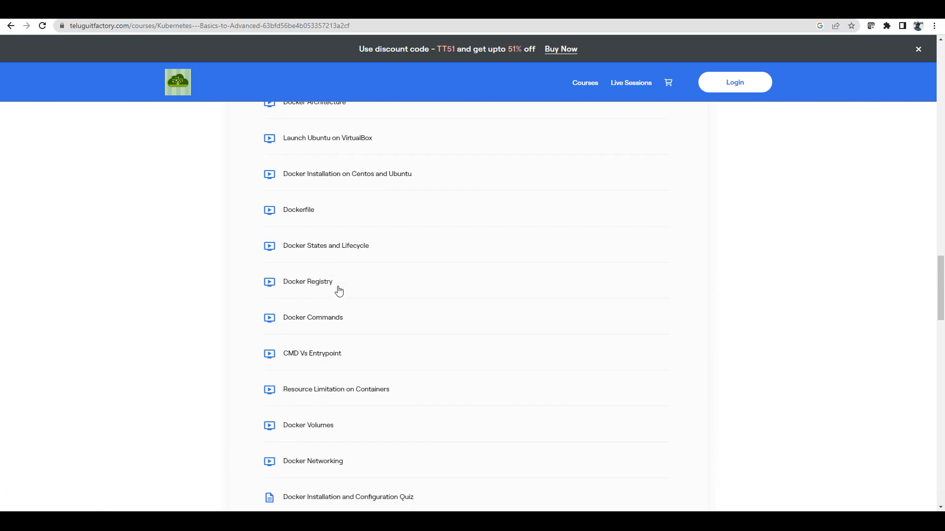
pyautogui.scroll(-3)
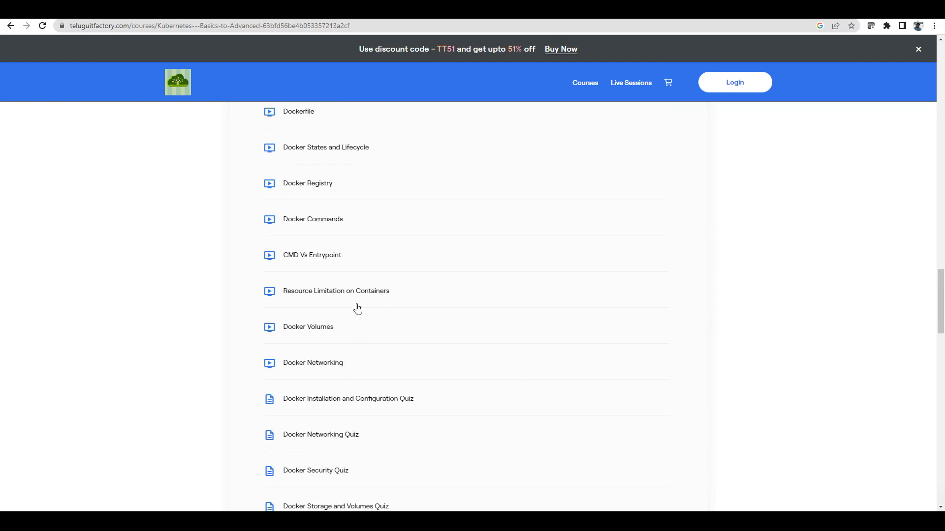
pyautogui.scroll(-3)
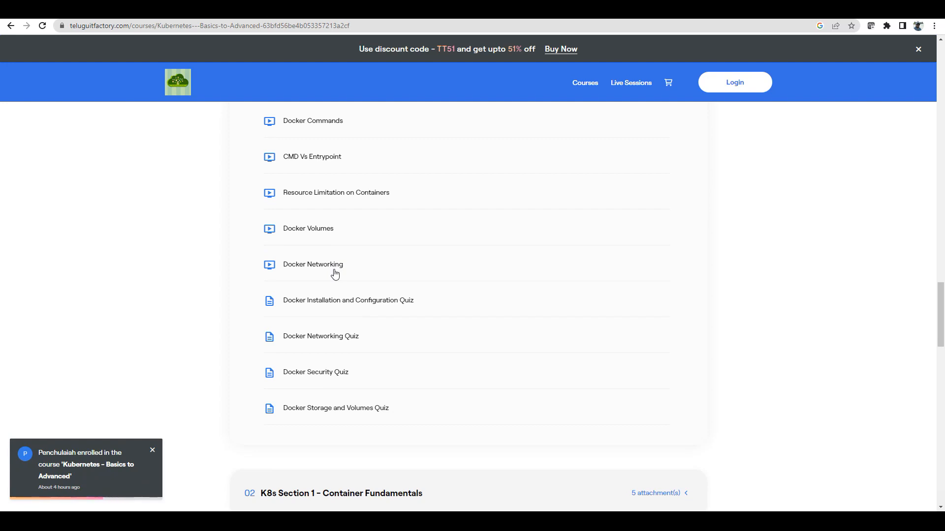
pyautogui.moveTo(290, 321)
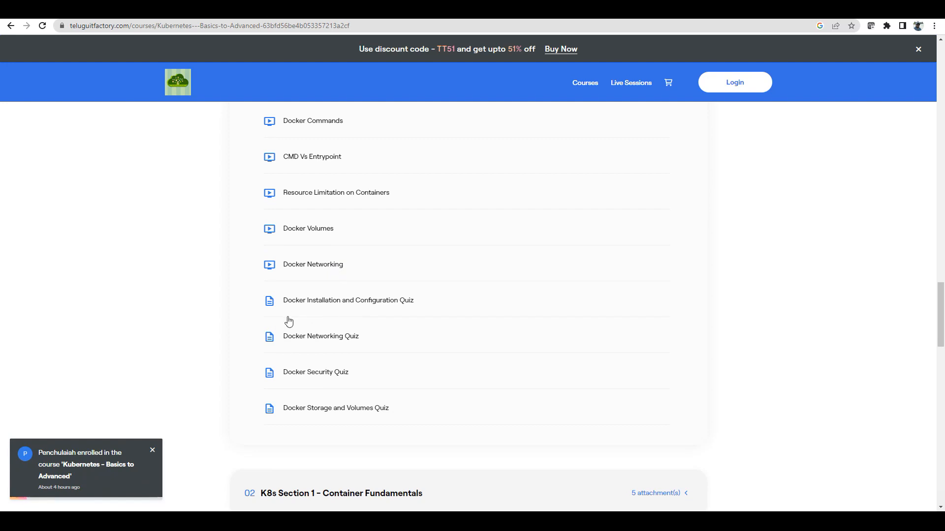
pyautogui.moveTo(369, 345)
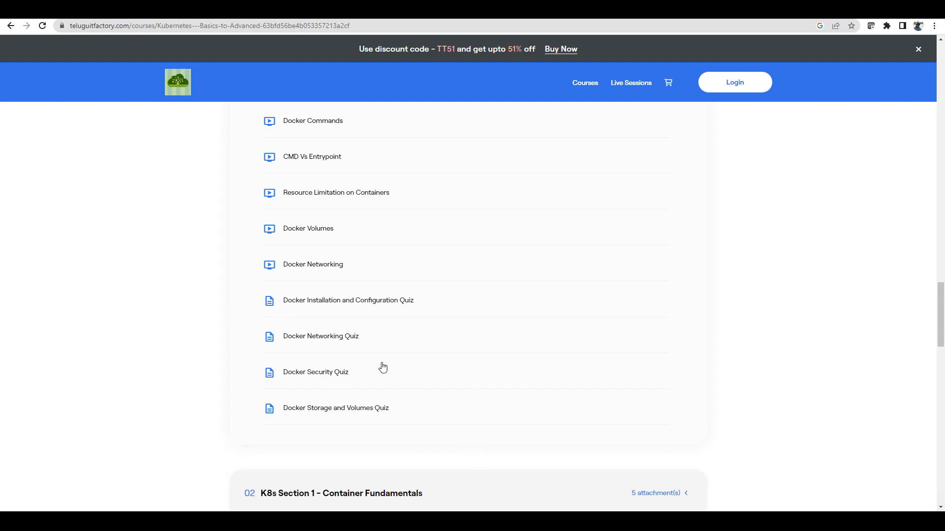
pyautogui.moveTo(378, 275)
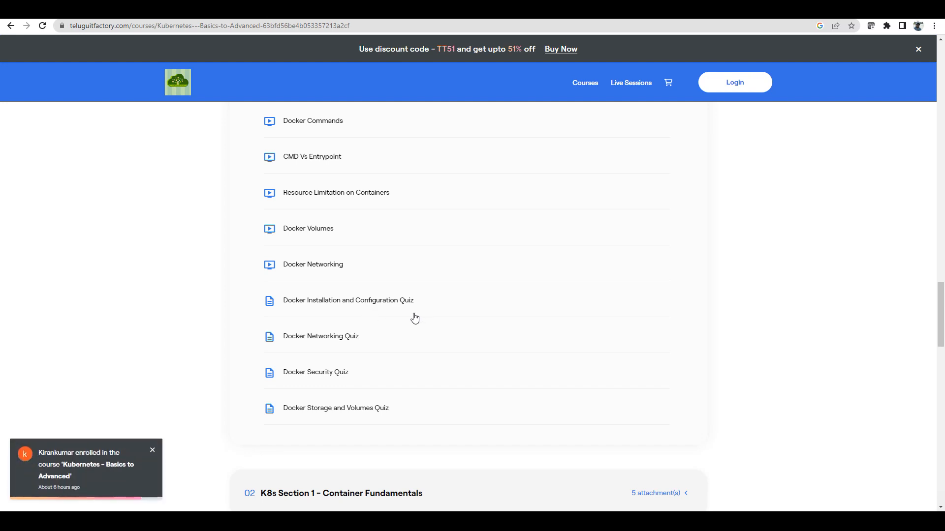
pyautogui.moveTo(406, 321)
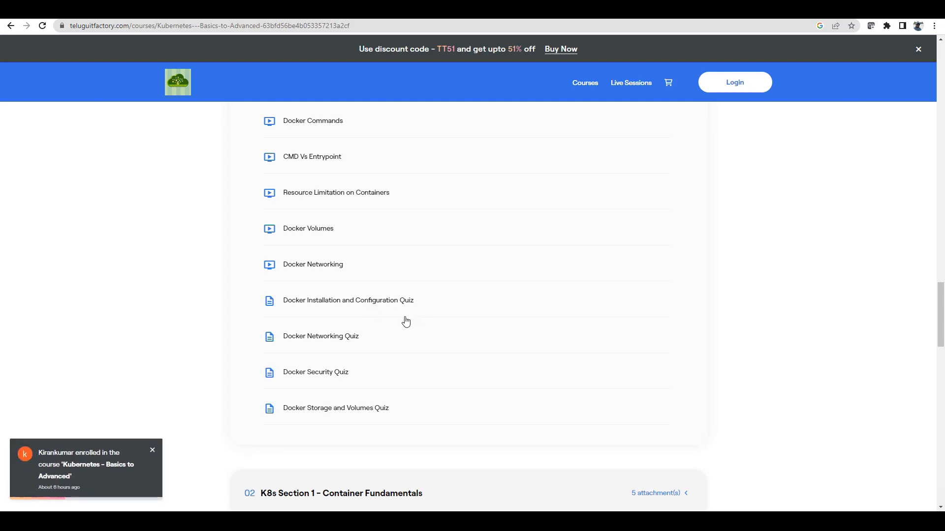
pyautogui.moveTo(363, 372)
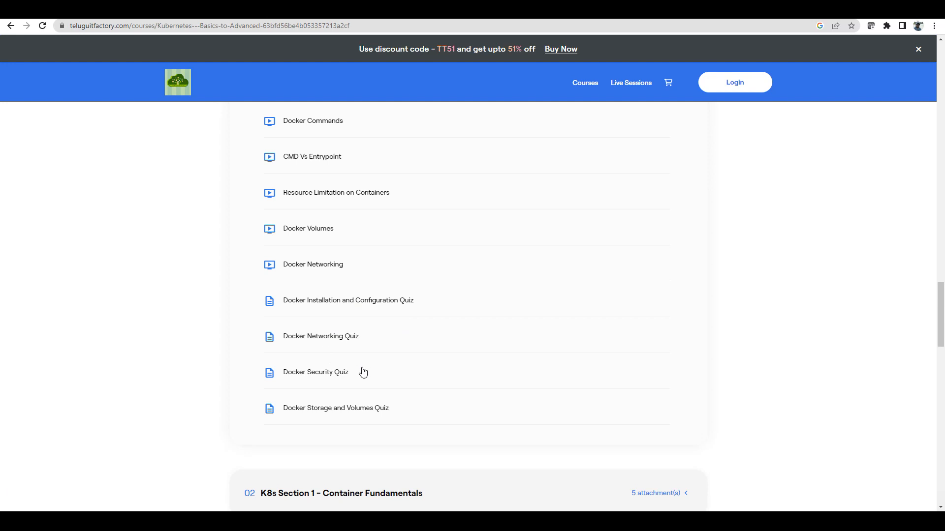
# Expand K8s Section 1 - Container Fundamentals to list its four chapters and lab assignment.
pyautogui.scroll(-3)
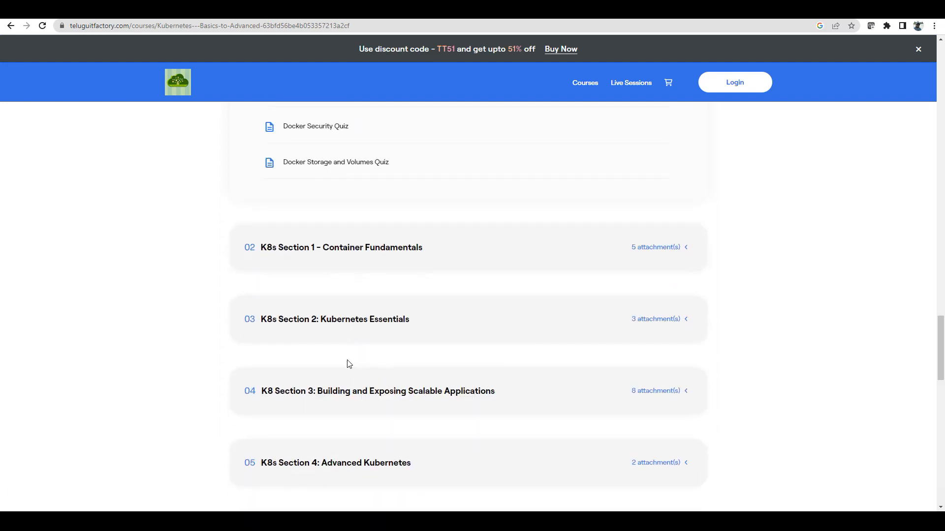
pyautogui.click(340, 247)
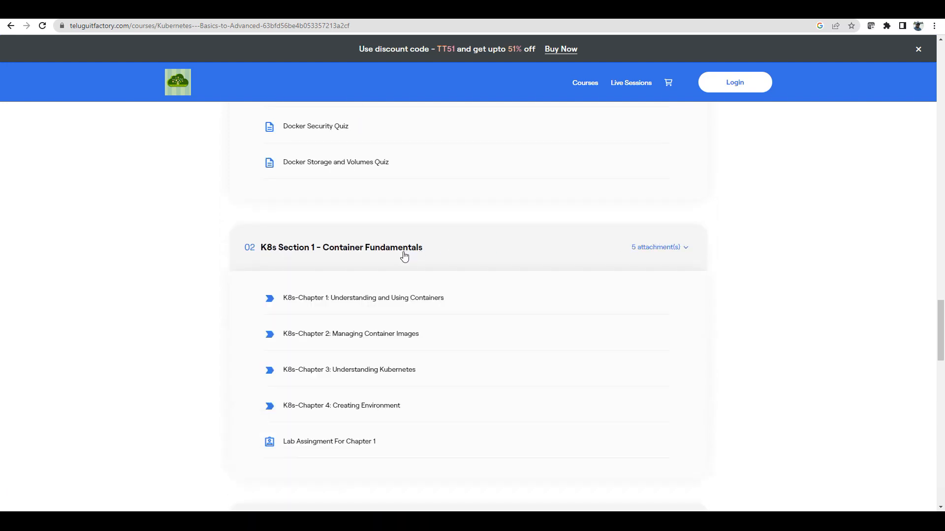
pyautogui.scroll(-3)
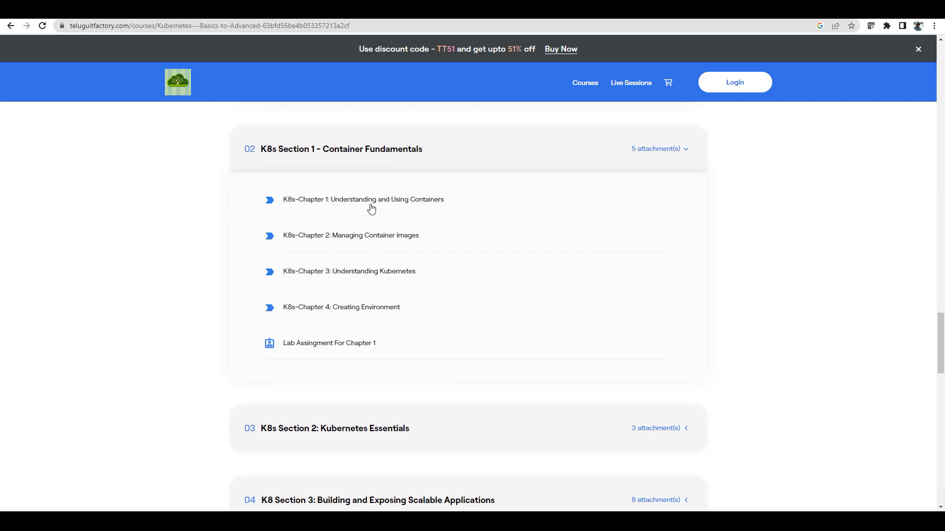
pyautogui.moveTo(338, 262)
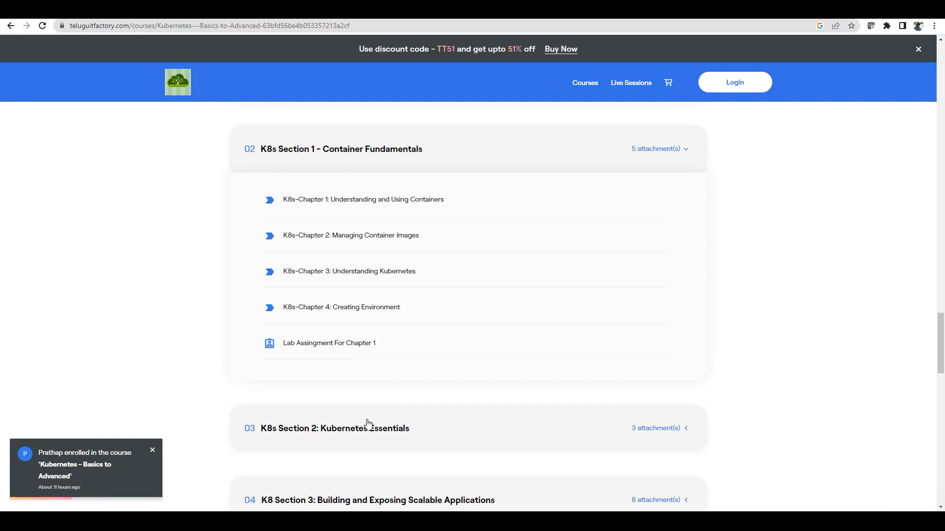
pyautogui.moveTo(440, 360)
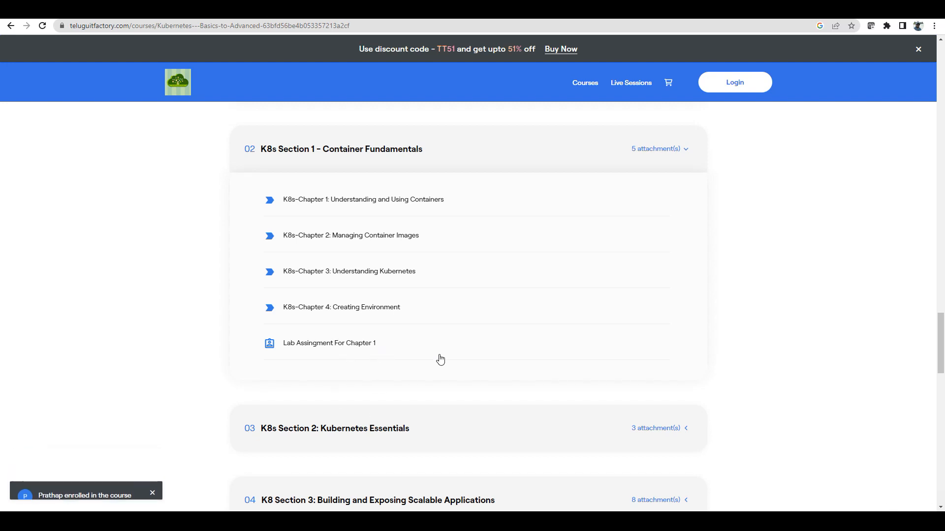
pyautogui.moveTo(426, 369)
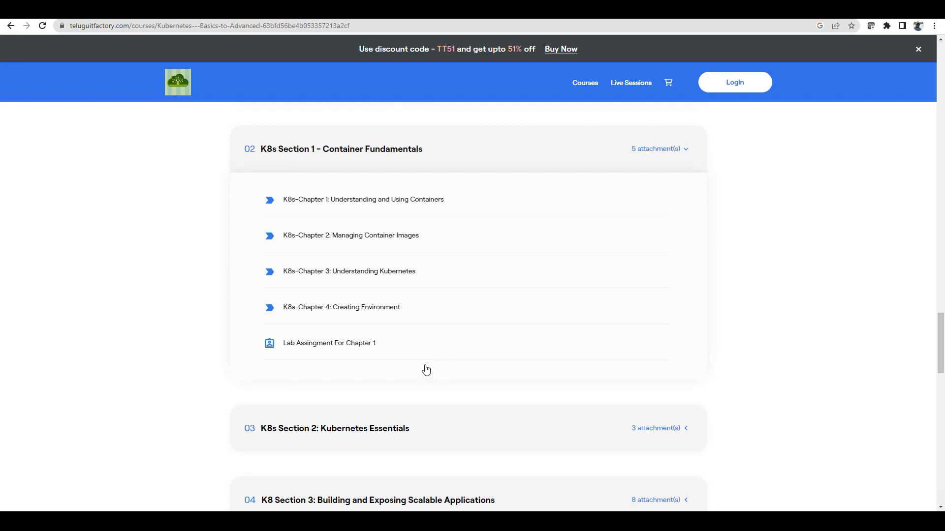
pyautogui.moveTo(416, 338)
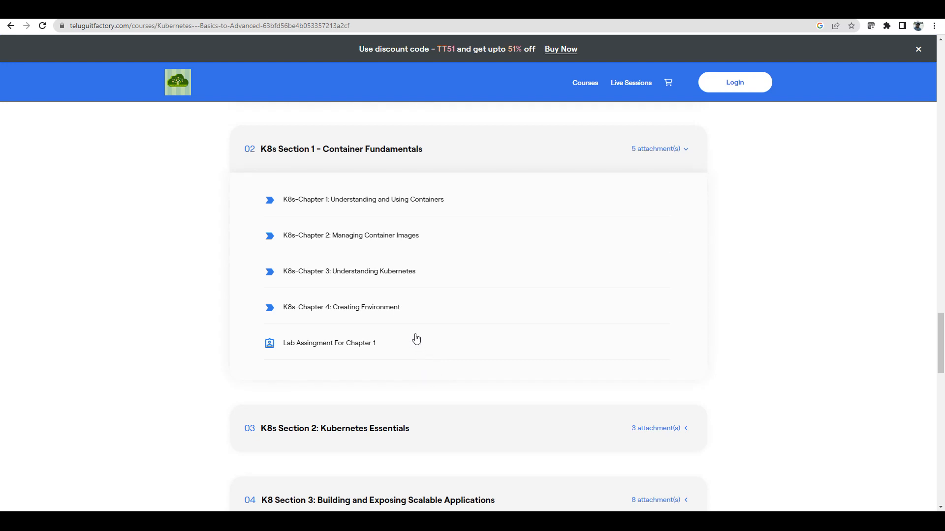
pyautogui.moveTo(425, 328)
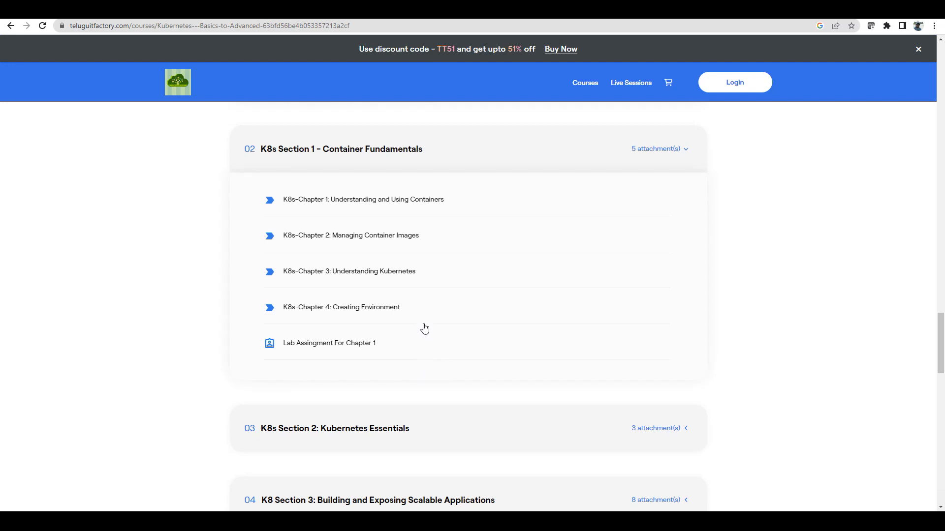
pyautogui.moveTo(364, 203)
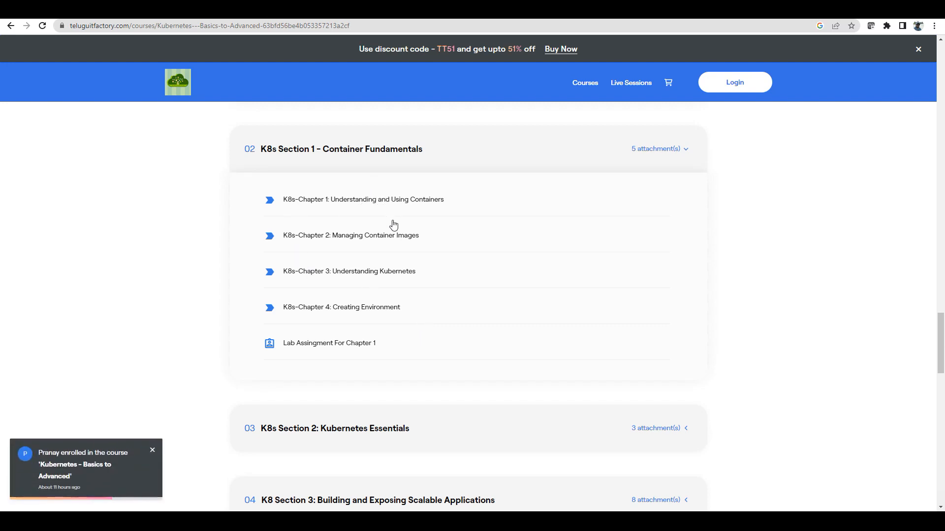
pyautogui.scroll(-3)
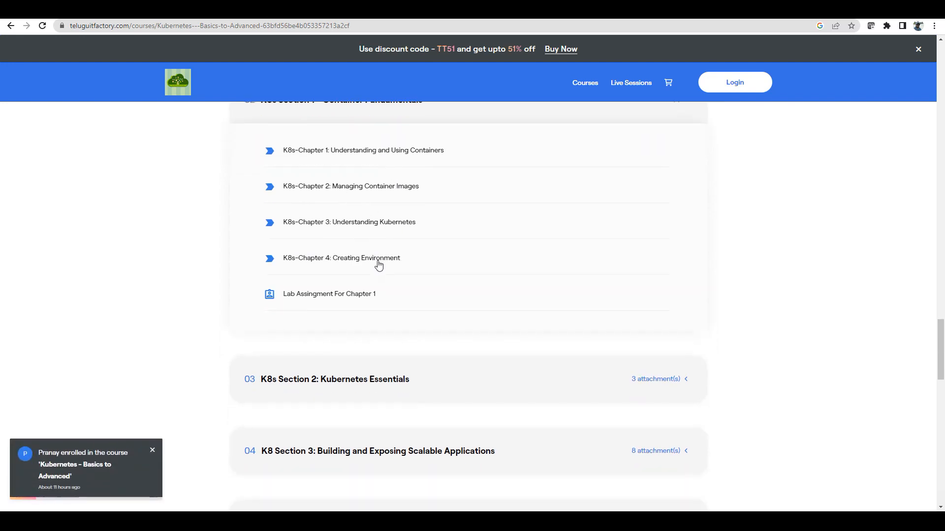
pyautogui.scroll(-3)
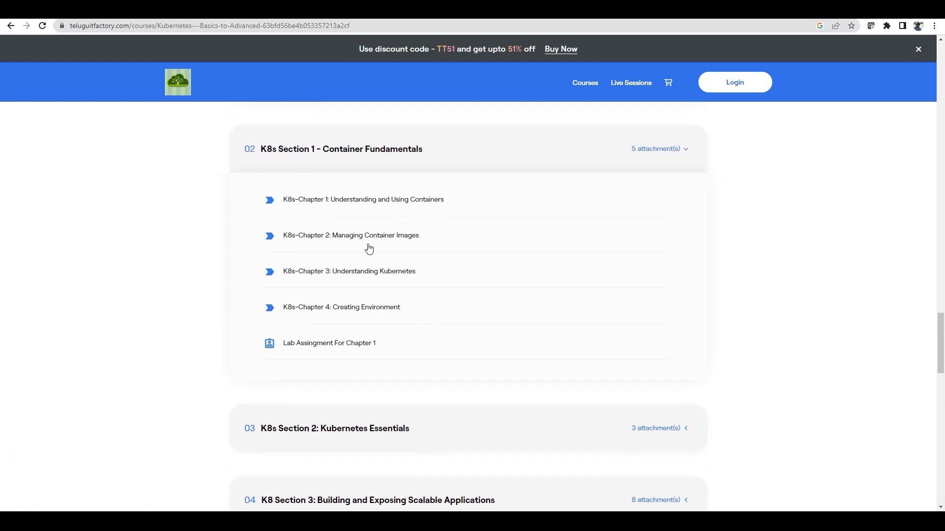
pyautogui.moveTo(494, 326)
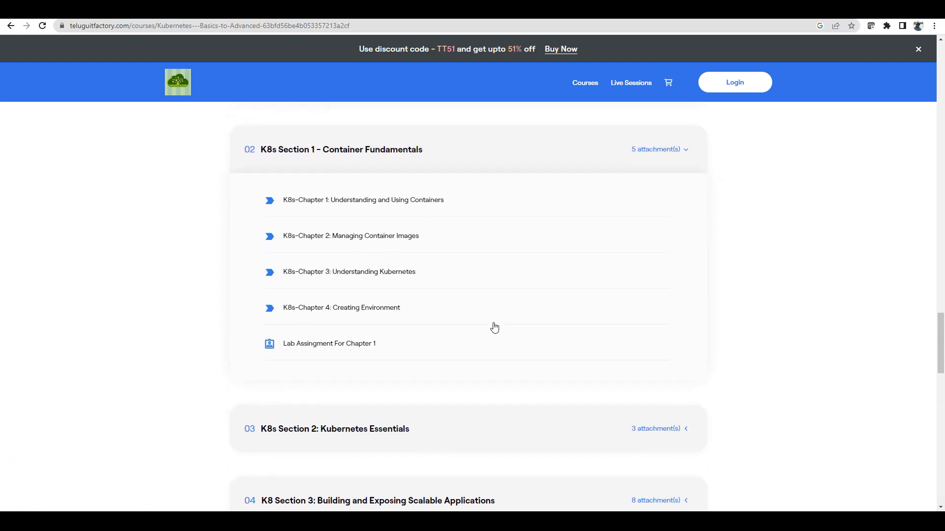
pyautogui.moveTo(377, 254)
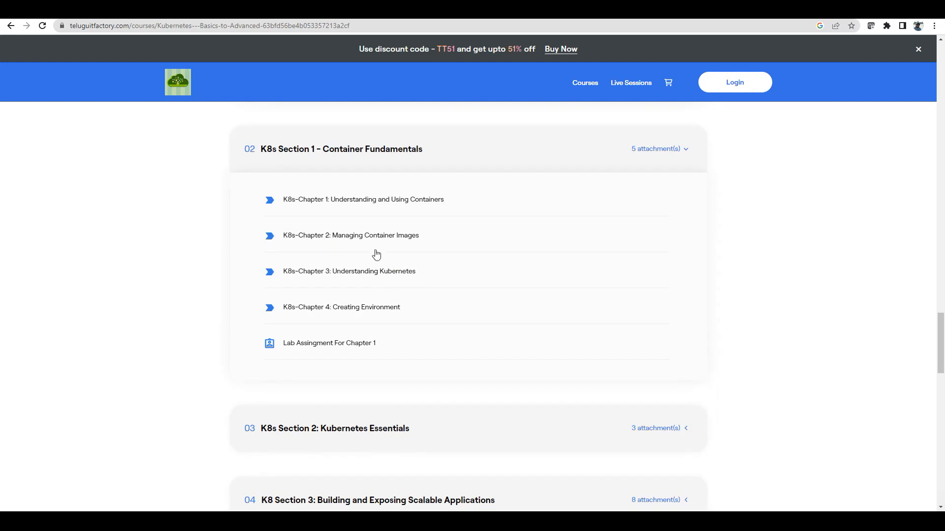
pyautogui.moveTo(352, 216)
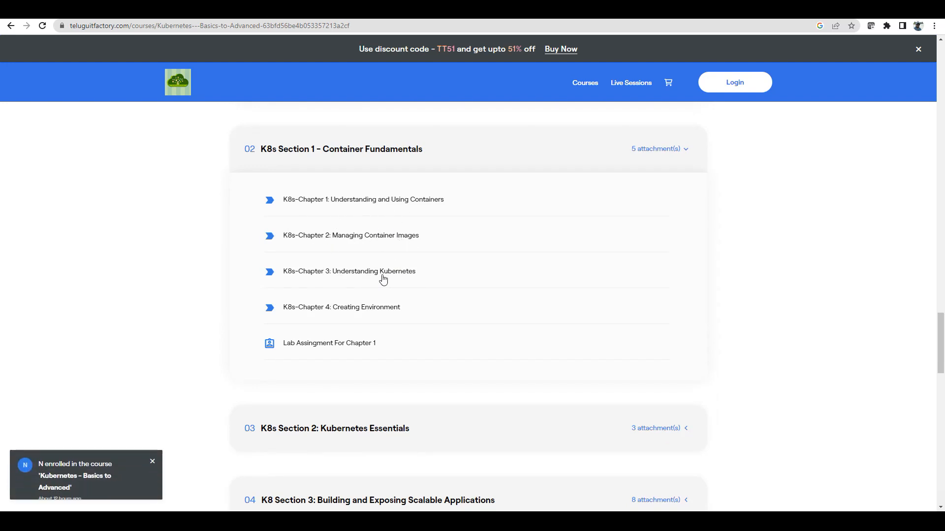
pyautogui.scroll(-3)
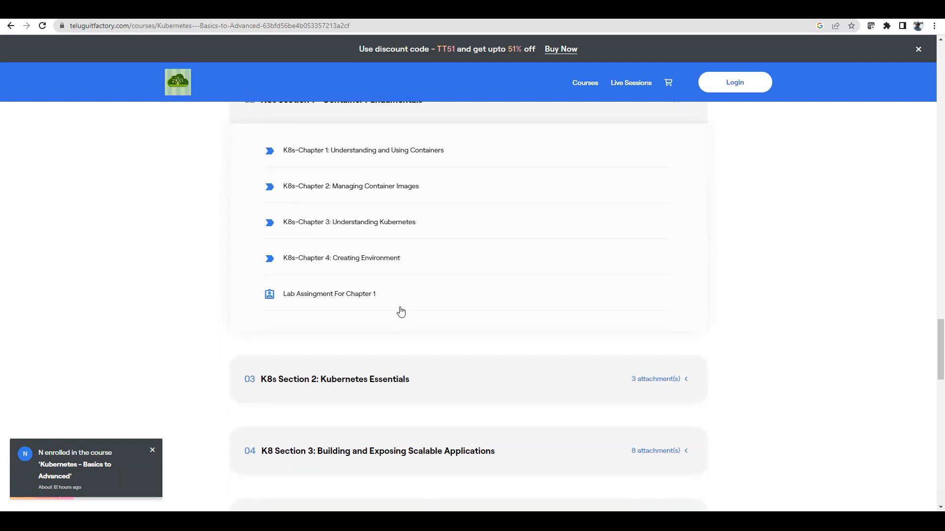
# Expand K8s Section 2: Kubernetes Essentials to list its two pod chapters and lab.
pyautogui.click(658, 378)
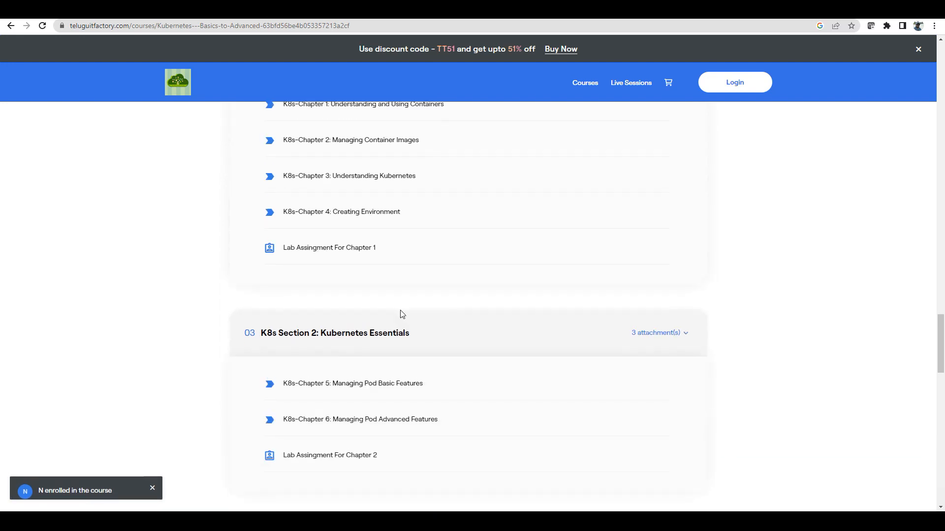
pyautogui.scroll(-3)
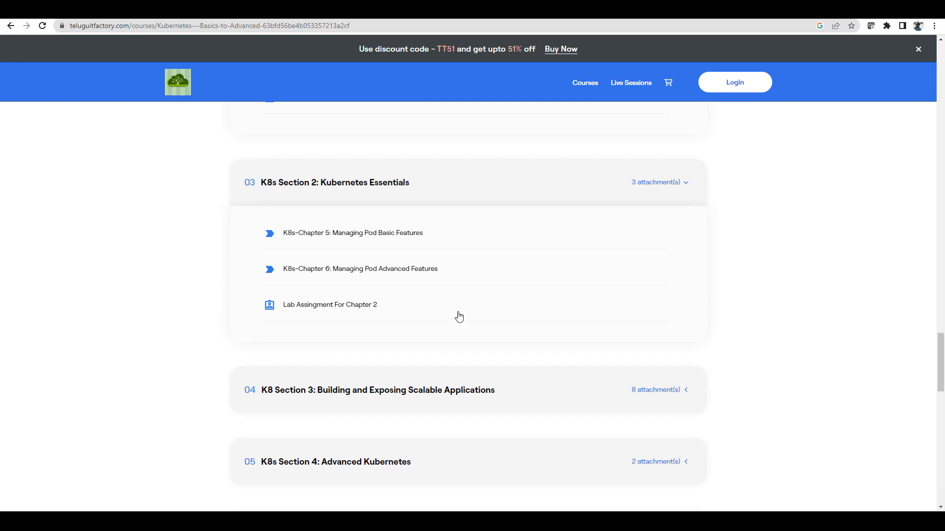
pyautogui.scroll(-3)
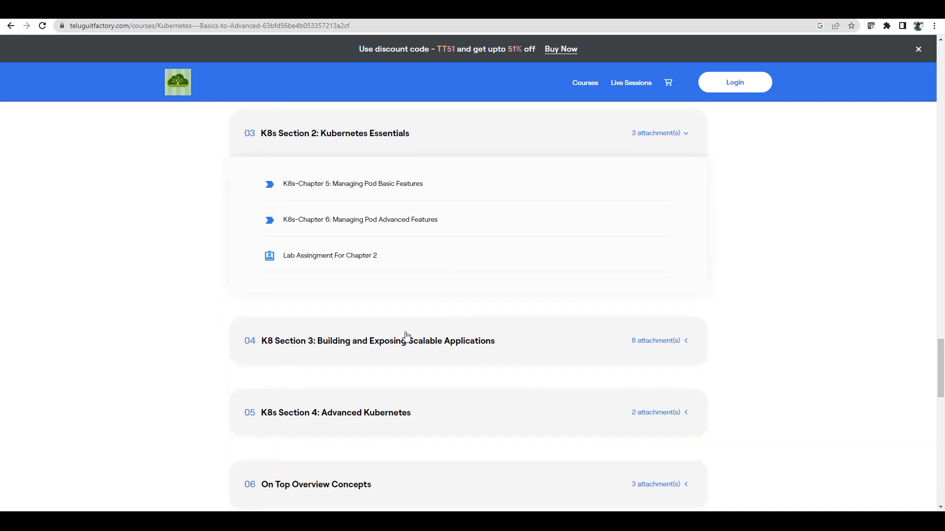
pyautogui.moveTo(377, 187)
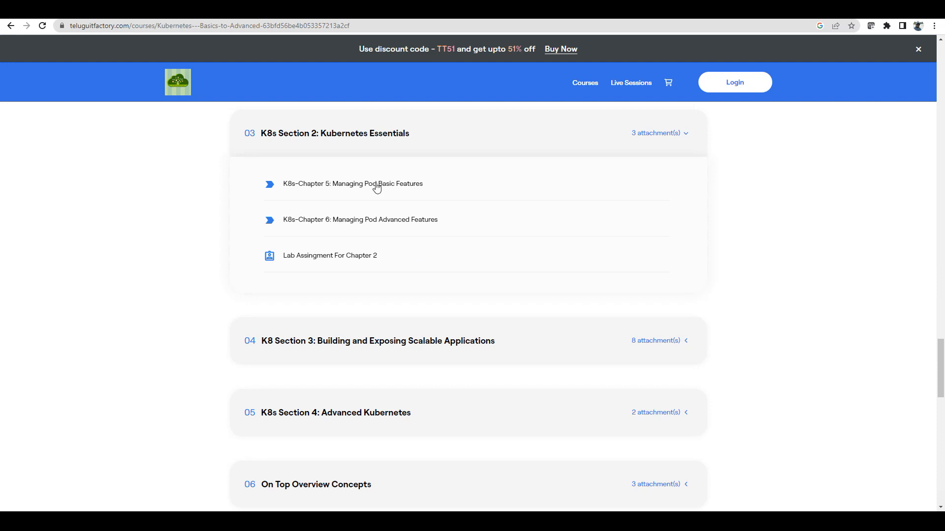
pyautogui.moveTo(407, 203)
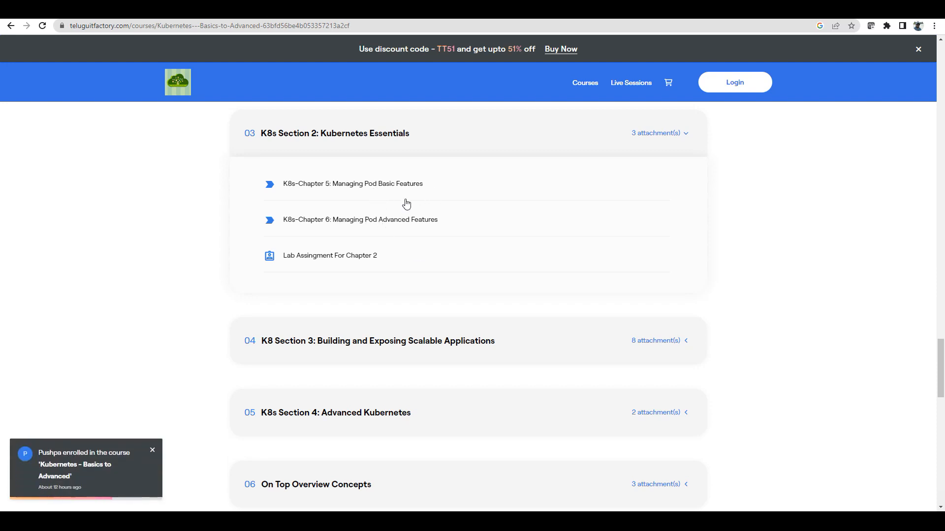
# Scroll through Section 3 chapters 9–13 and the Lab Assignment For Chapter 3.
pyautogui.scroll(-3)
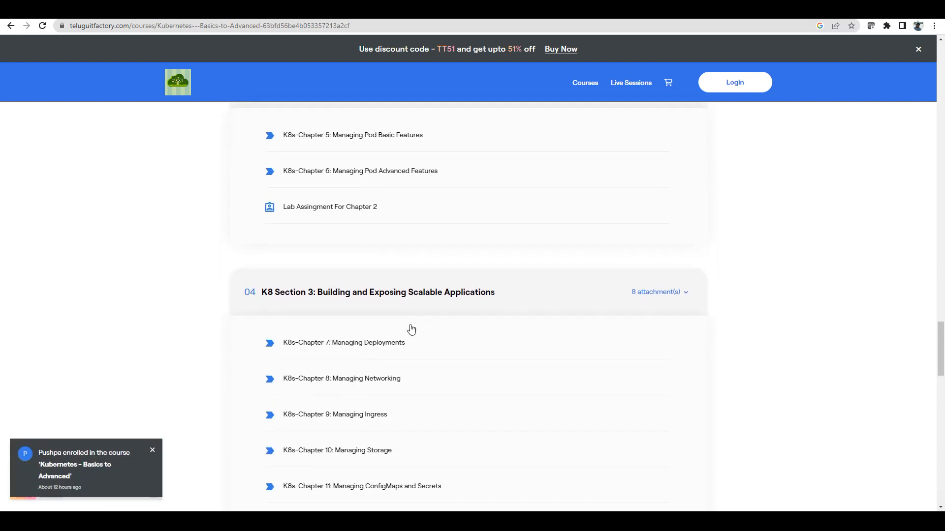
pyautogui.scroll(-3)
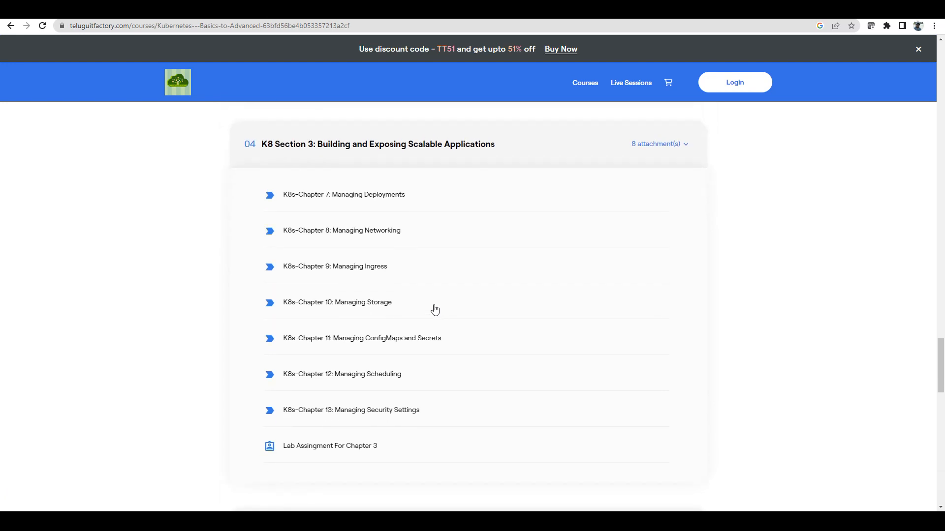
pyautogui.moveTo(400, 239)
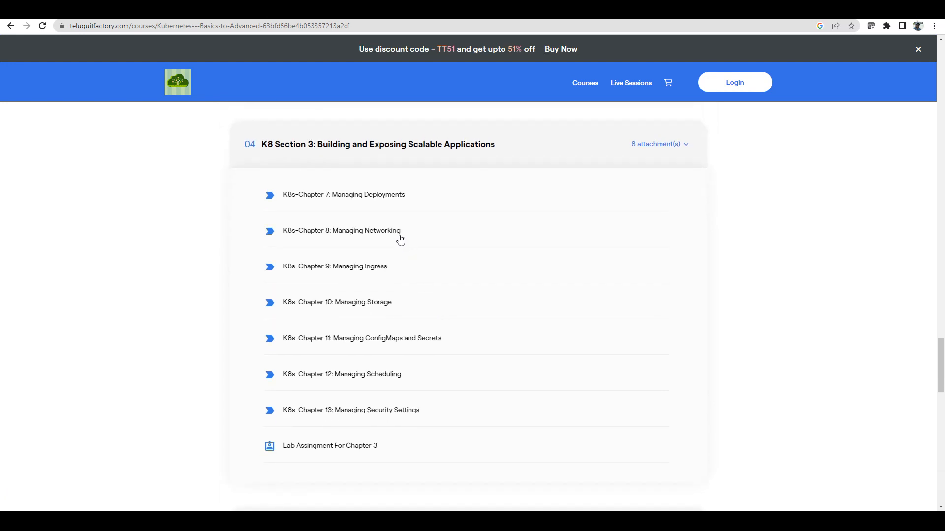
pyautogui.moveTo(431, 261)
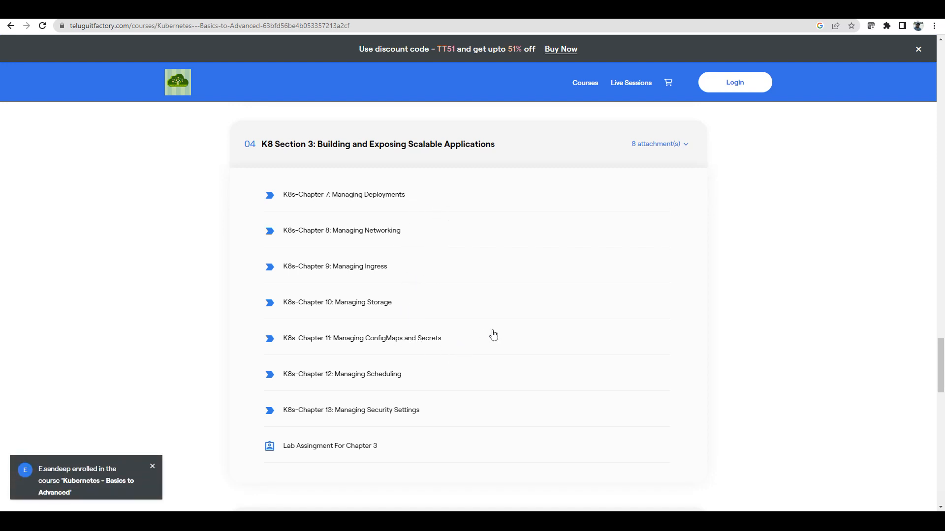
pyautogui.moveTo(443, 385)
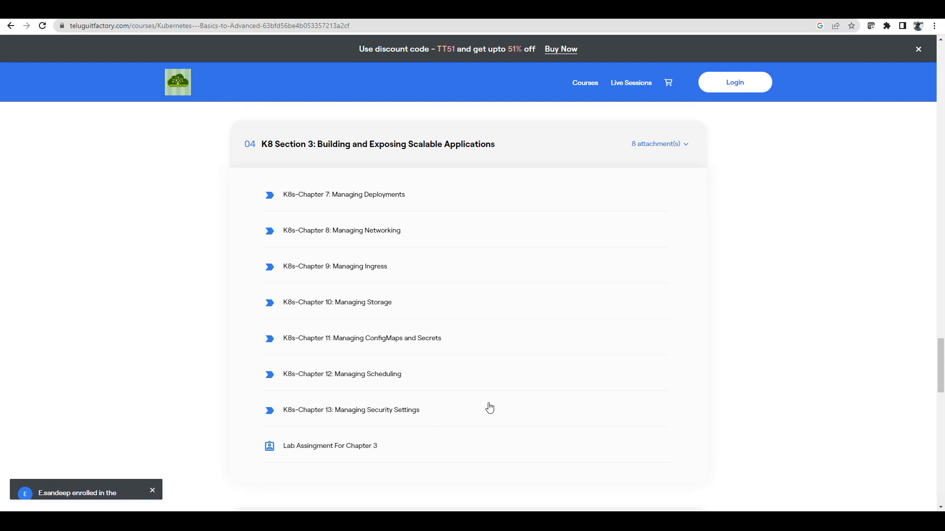
pyautogui.scroll(-3)
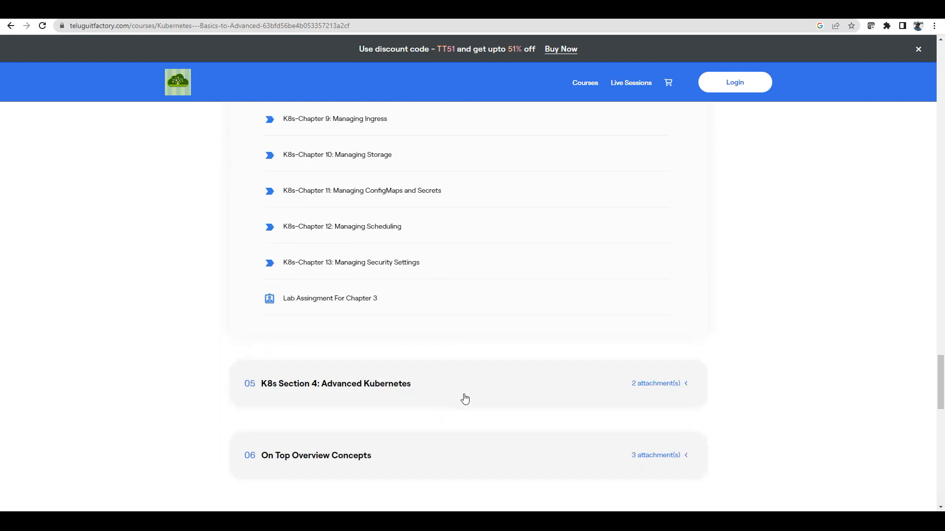
# Expand K8s Section 4: Advanced Kubernetes and On Top Overview Concepts, showing chapters 15–16 and labs.
pyautogui.click(335, 384)
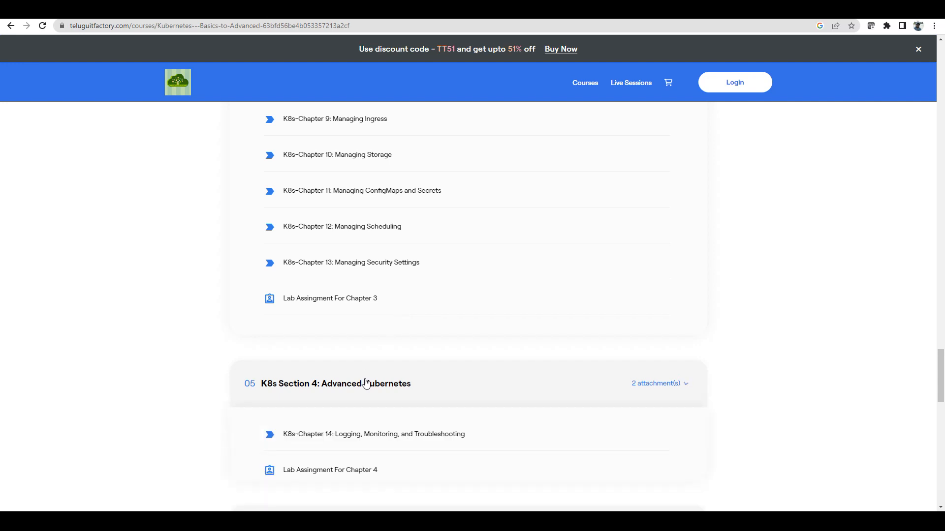
pyautogui.scroll(-3)
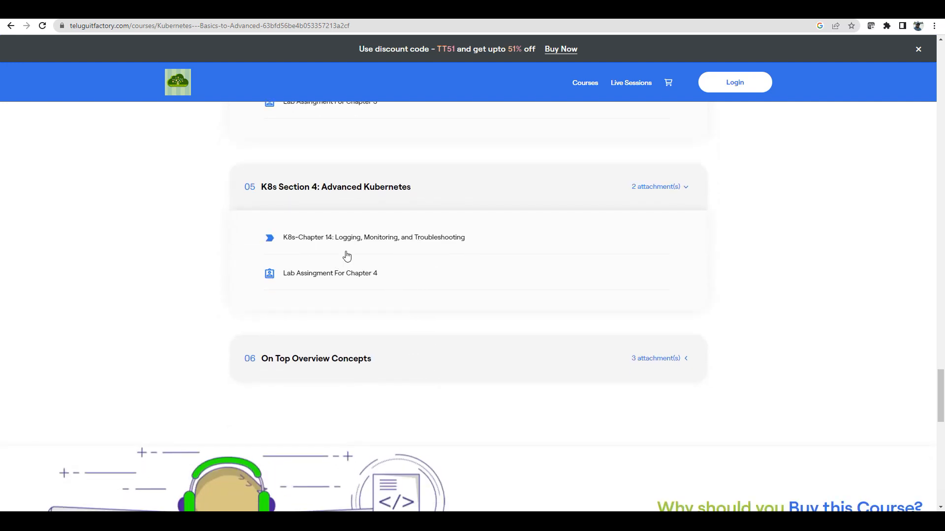
pyautogui.moveTo(420, 258)
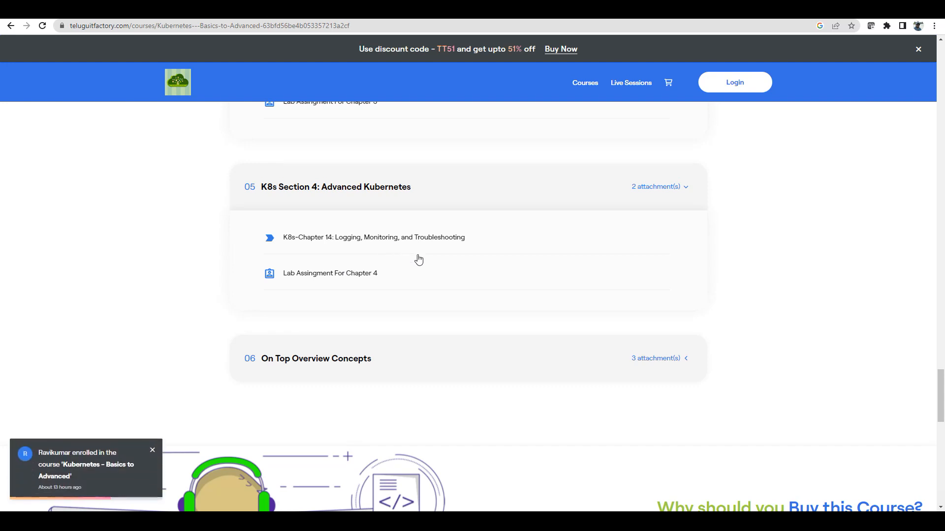
pyautogui.moveTo(414, 266)
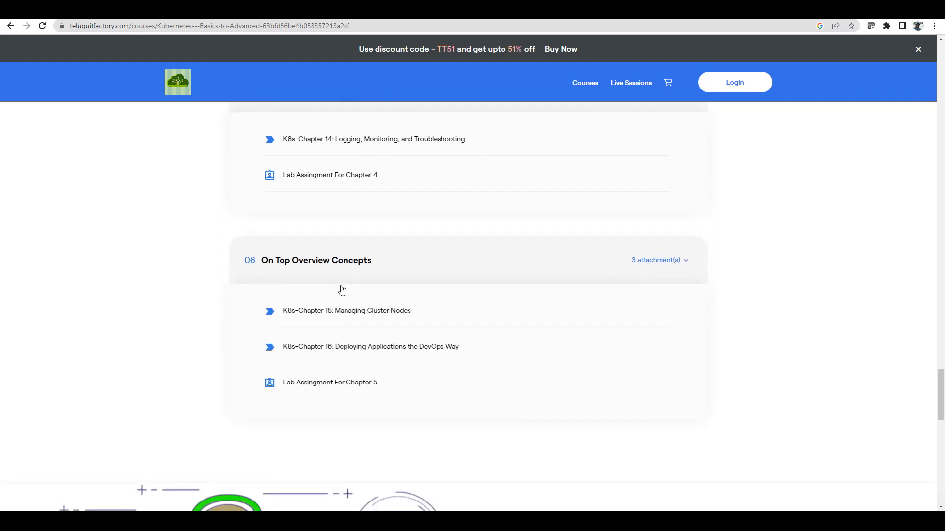
pyautogui.moveTo(409, 328)
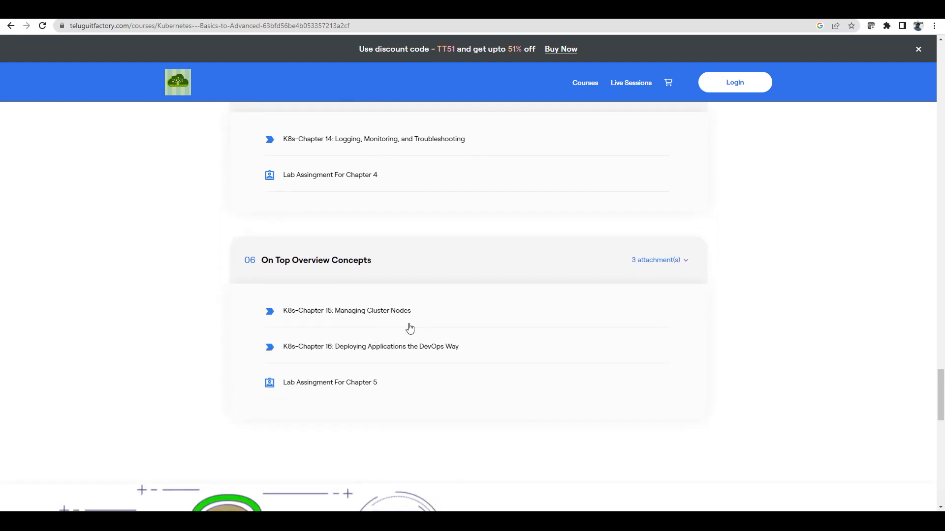
pyautogui.moveTo(466, 353)
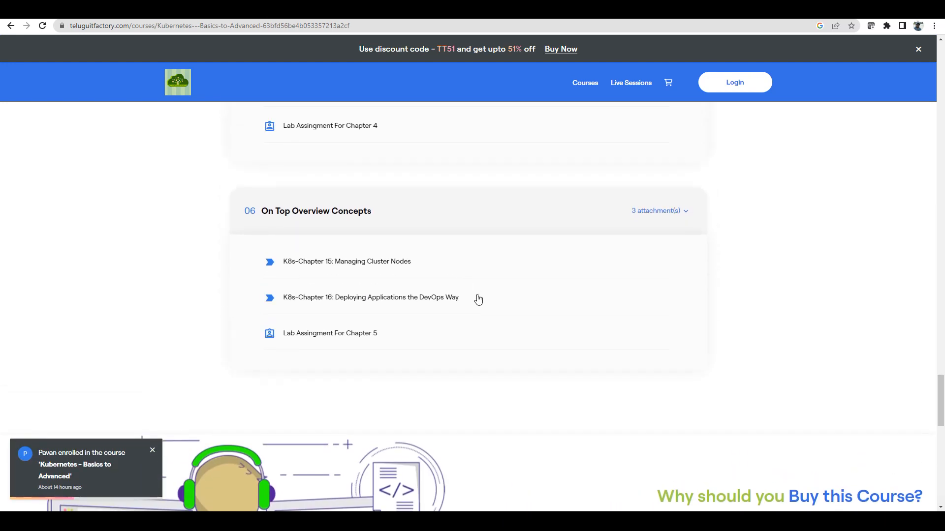
pyautogui.scroll(-3)
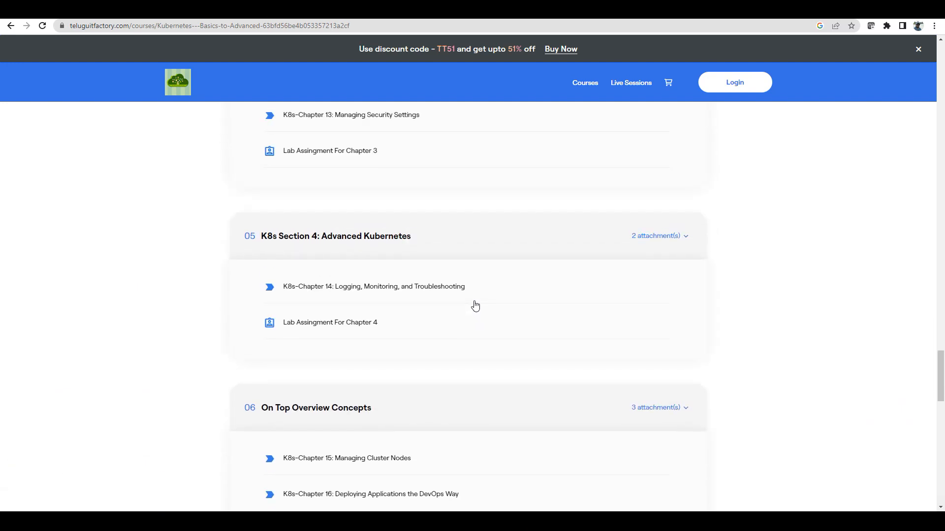
pyautogui.scroll(-3)
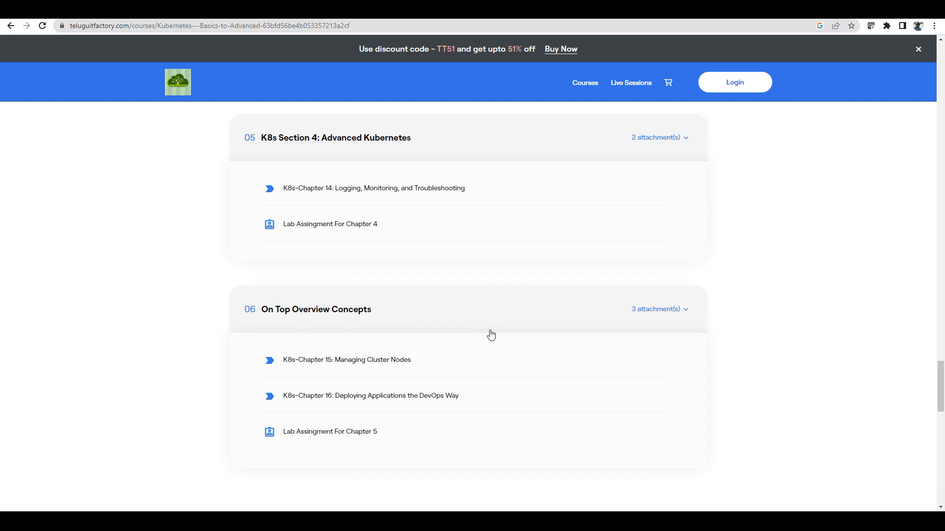
pyautogui.moveTo(501, 356)
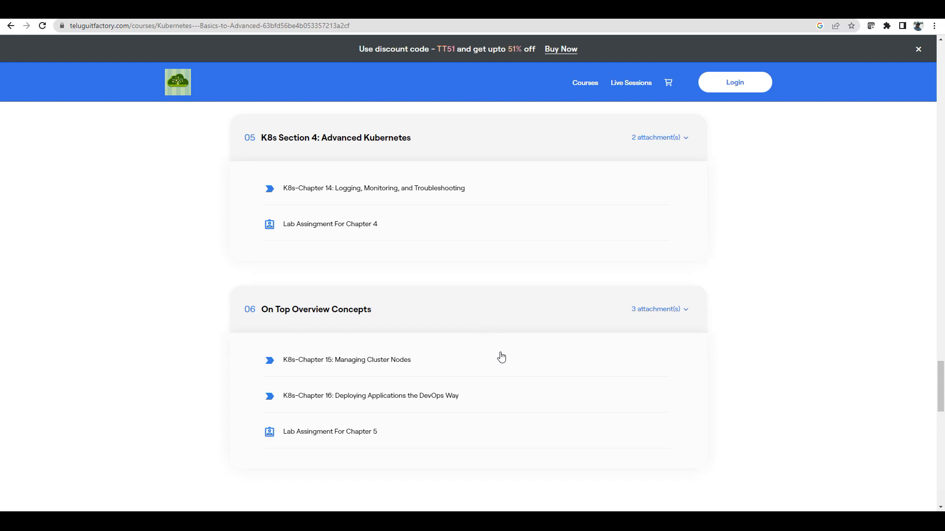
pyautogui.moveTo(500, 358)
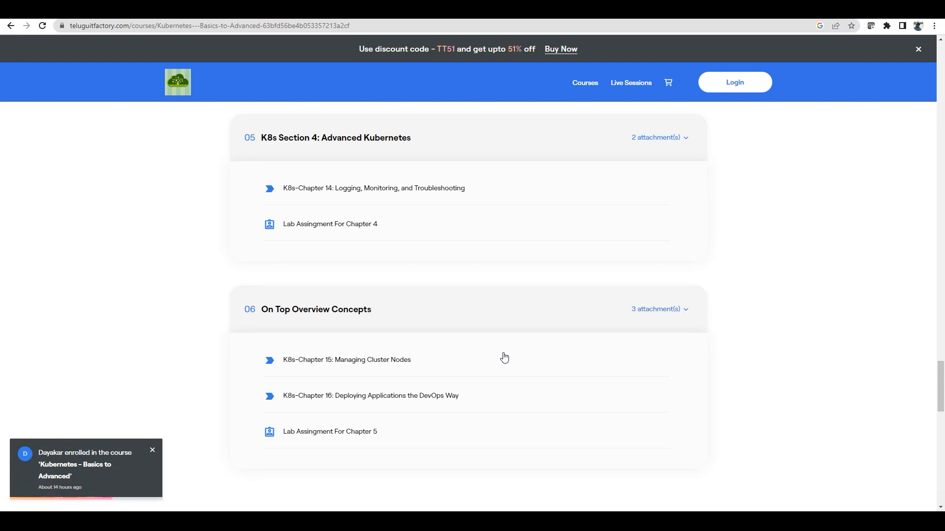
pyautogui.scroll(-3)
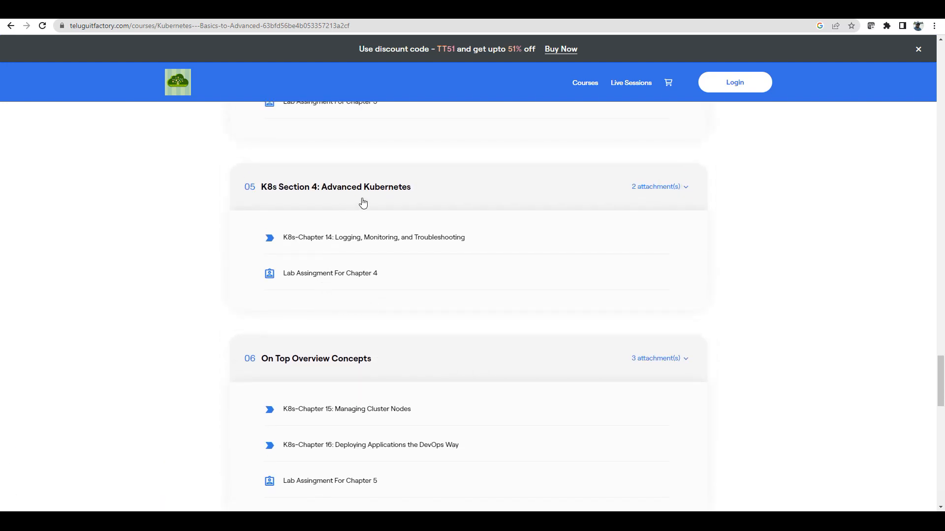
pyautogui.moveTo(428, 296)
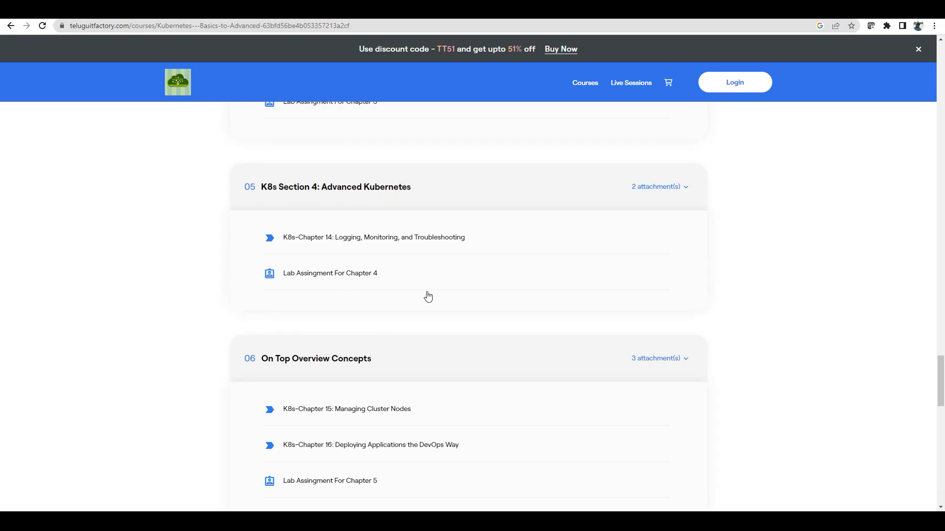
pyautogui.moveTo(444, 312)
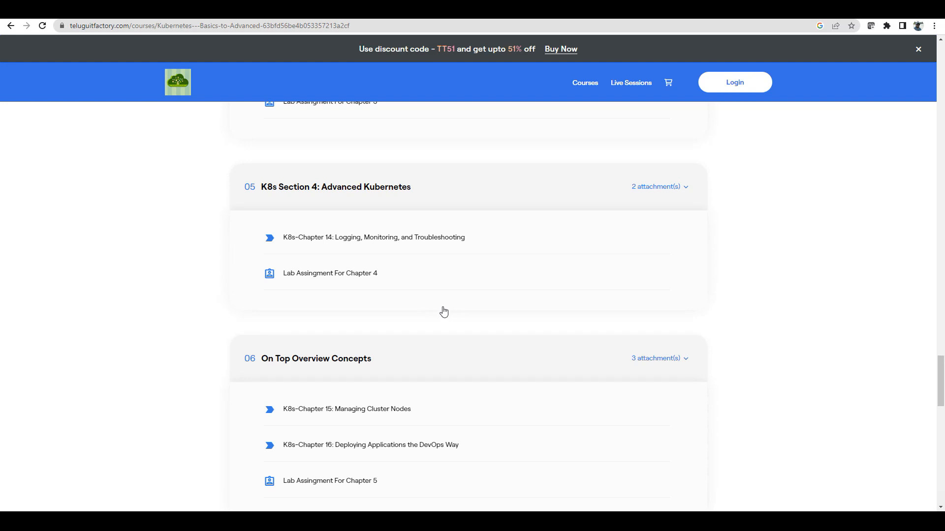
pyautogui.scroll(-3)
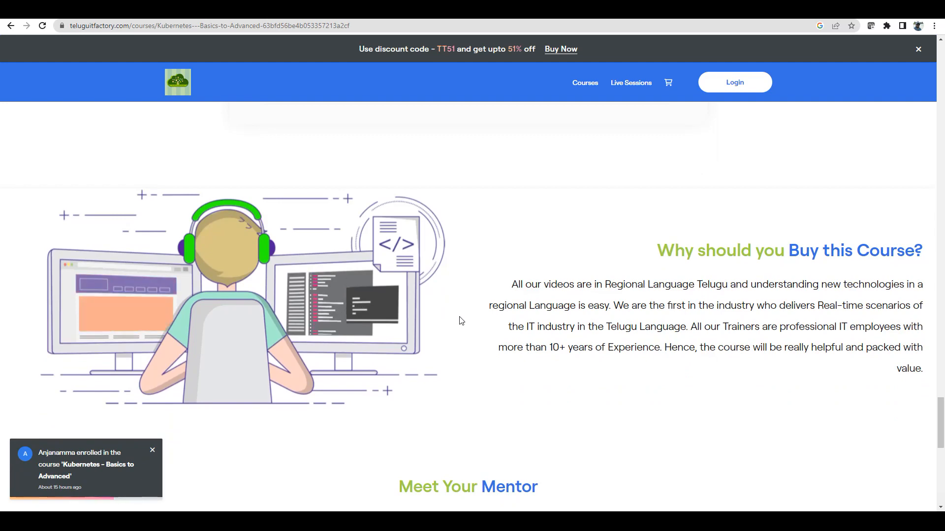
# Read the Meet Your Mentor section, then return to the top of the course page.
pyautogui.scroll(-3)
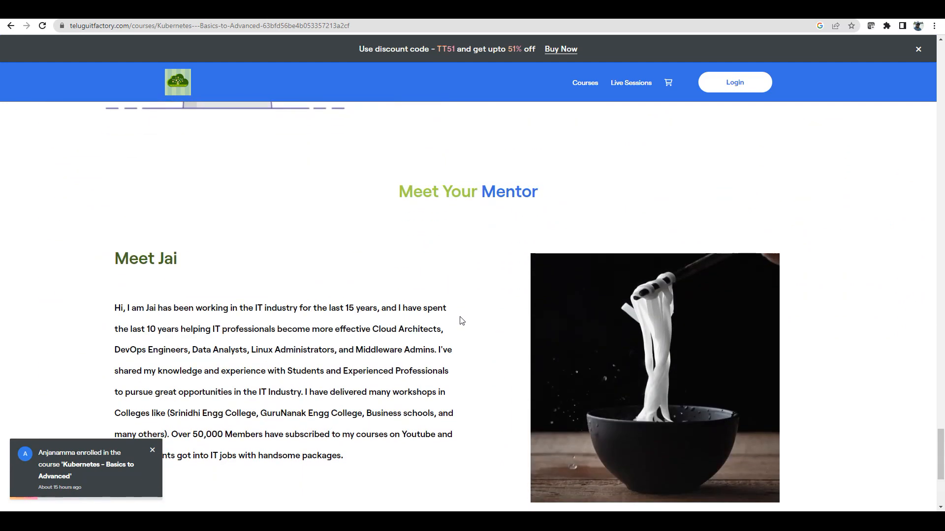
pyautogui.moveTo(411, 192); pyautogui.dragTo(499, 192)
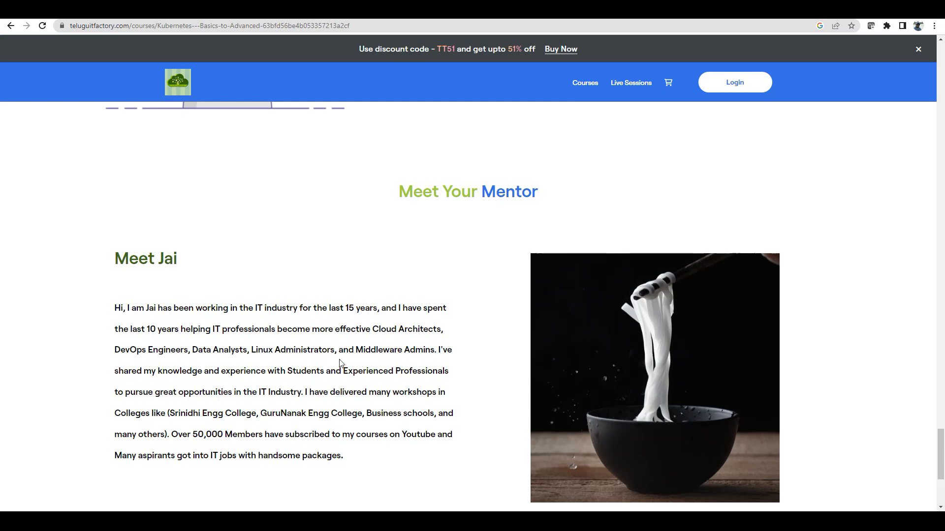
pyautogui.scroll(3)
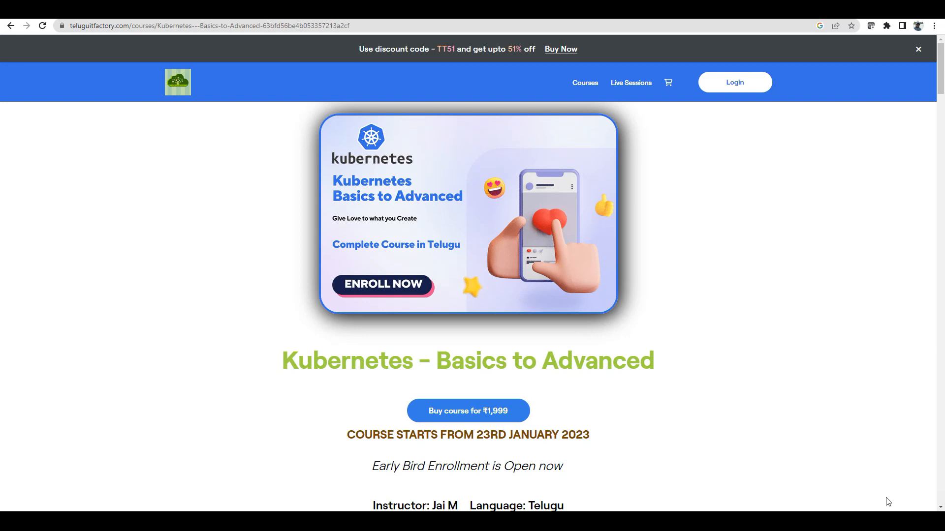
pyautogui.moveTo(810, 304)
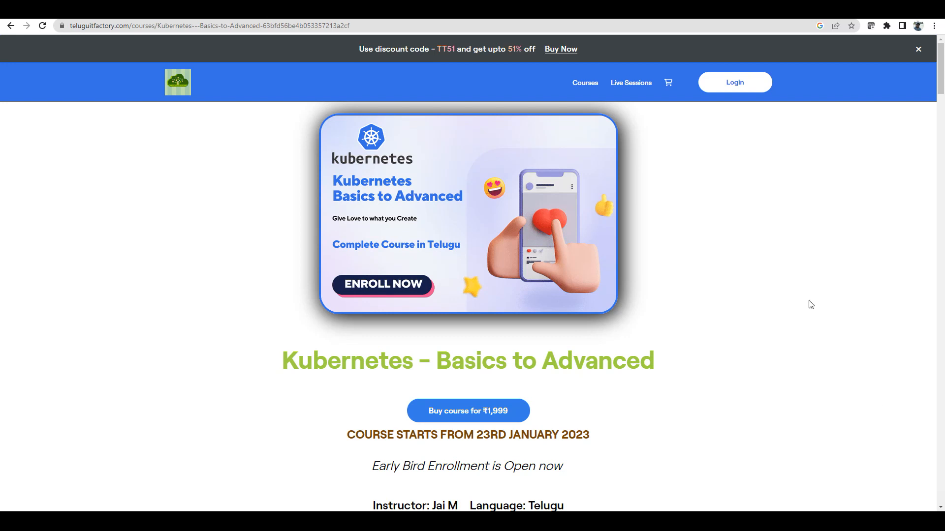
pyautogui.moveTo(766, 304)
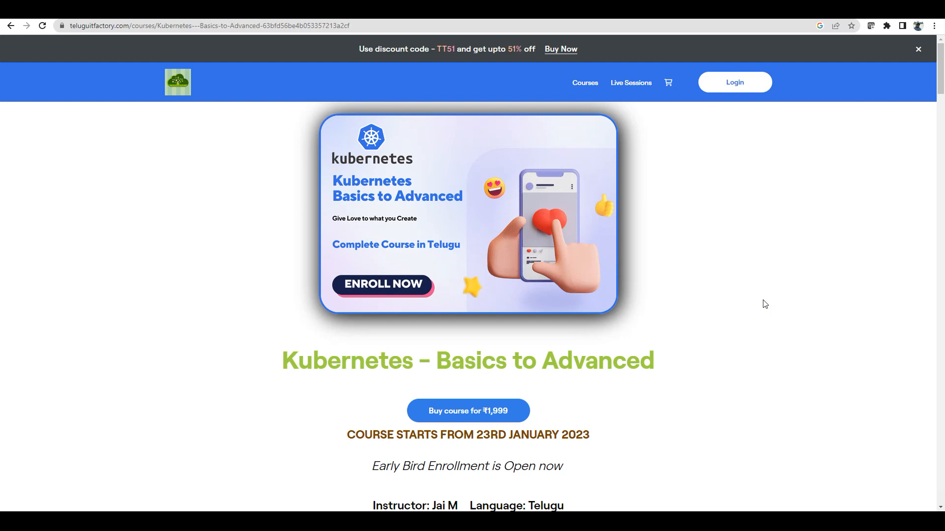
pyautogui.moveTo(766, 312)
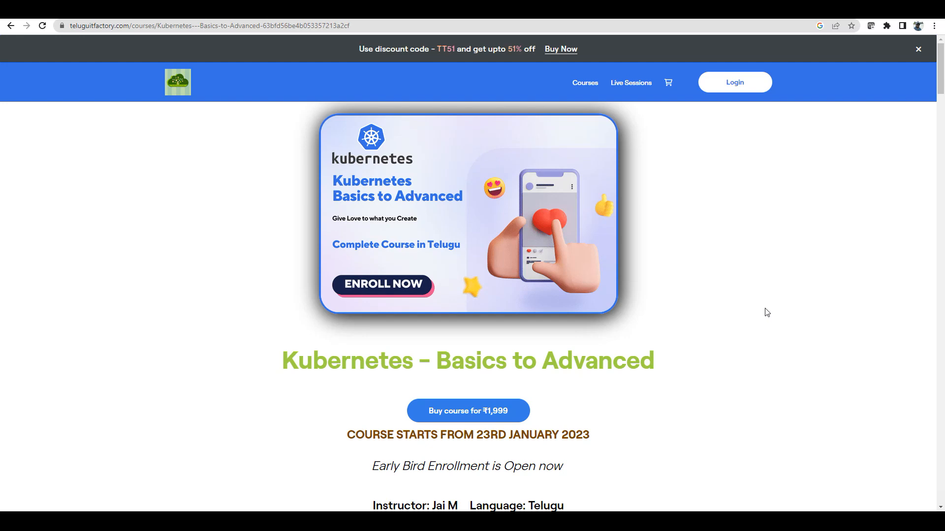
pyautogui.moveTo(767, 308)
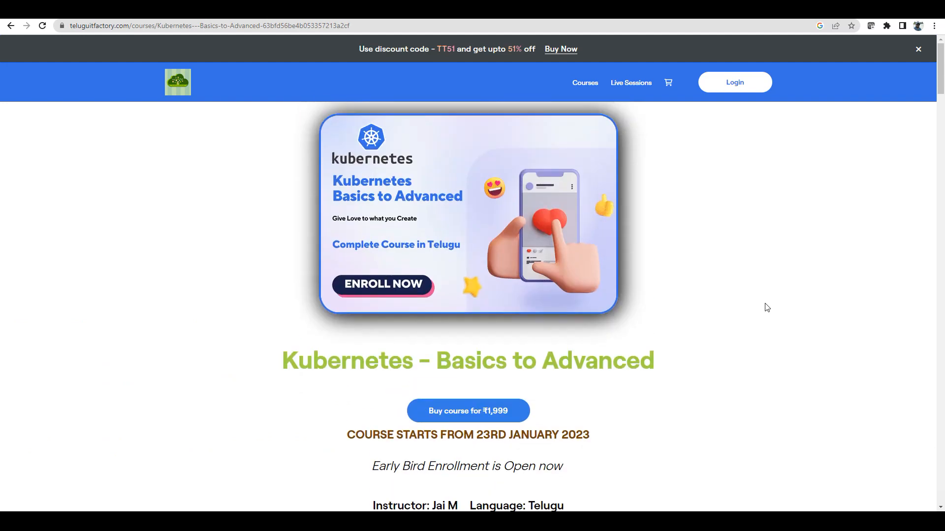
# Scroll the page and use the discount code so the 'Bingo!' ₹1,000 savings popup appears.
pyautogui.scroll(-3)
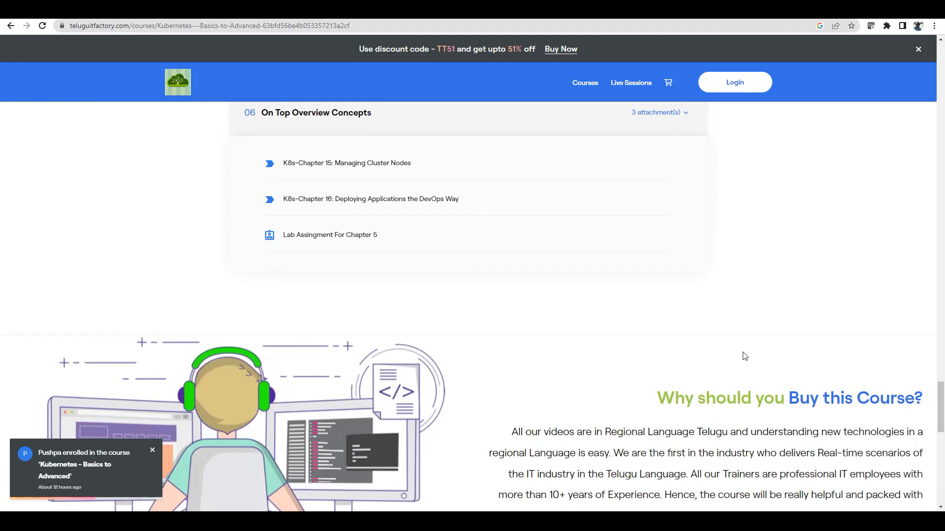
pyautogui.scroll(3)
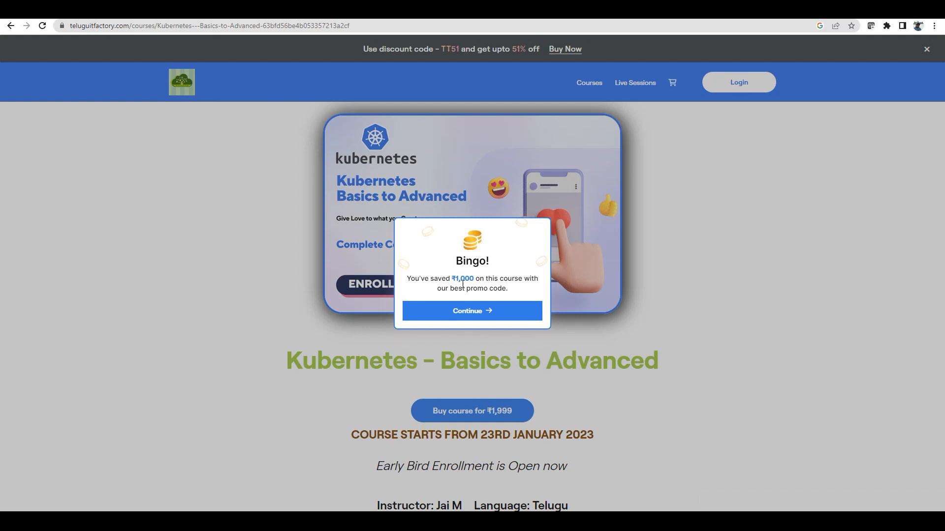
# Continue past the 'Bingo!' savings popup back to the ₹1,999 purchase option.
pyautogui.click(471, 311)
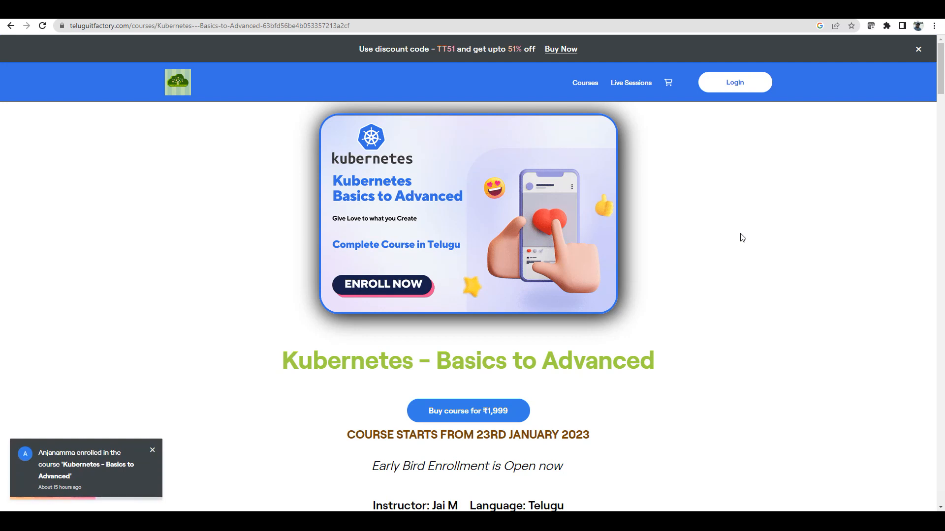
pyautogui.moveTo(769, 262)
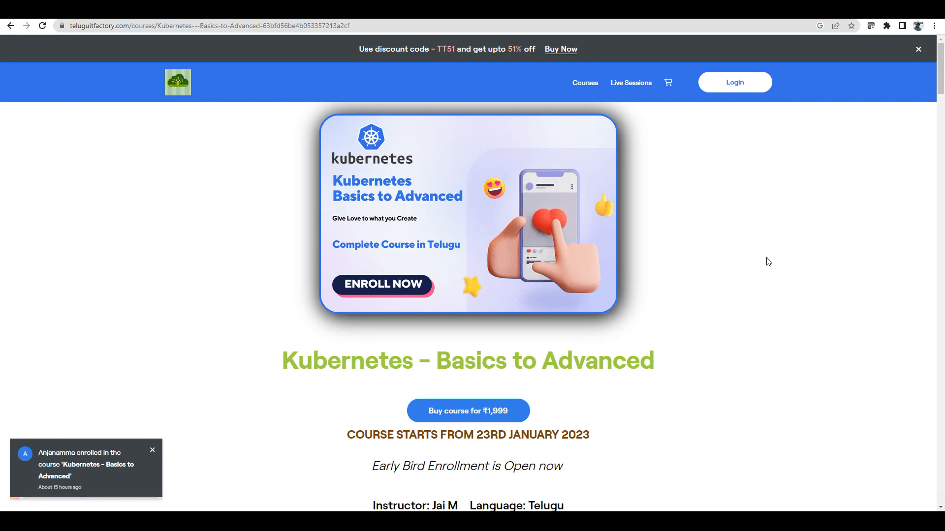